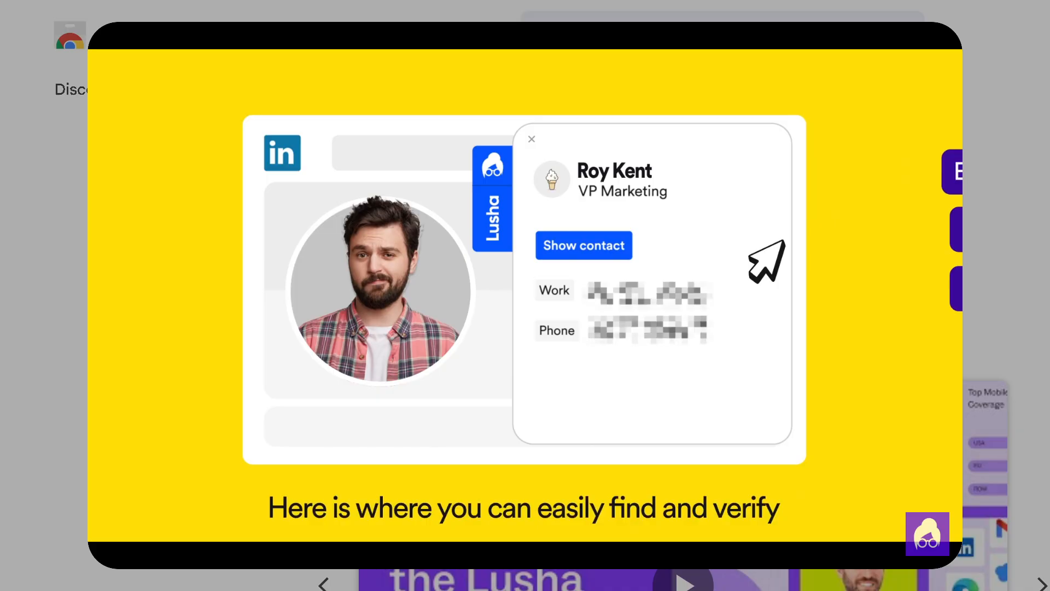
Play the Lusha extension promo video, then close its overlay to reach the homepage
left_click(584, 244)
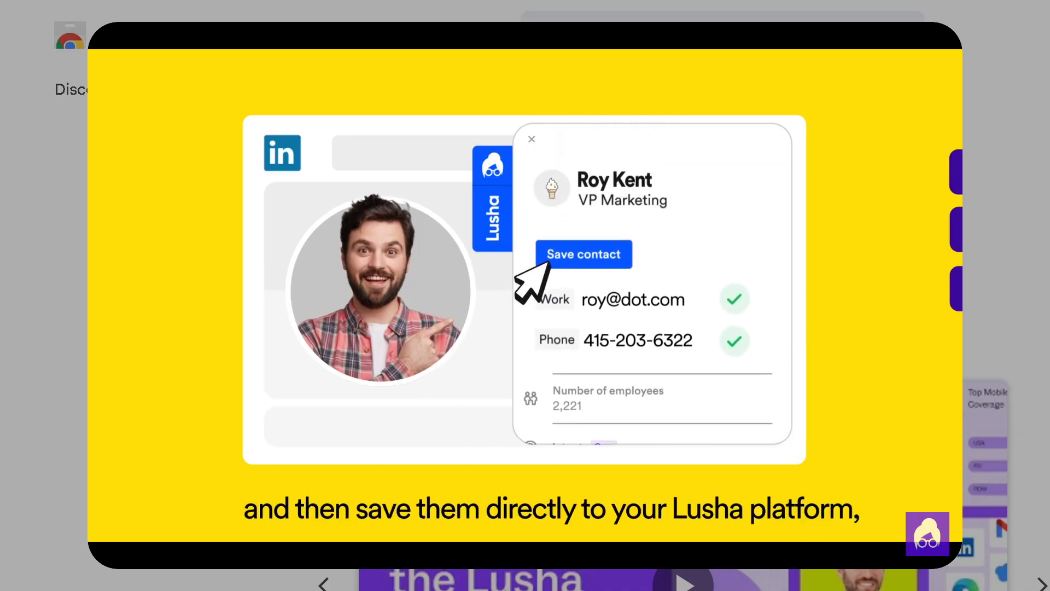
left_click(583, 254)
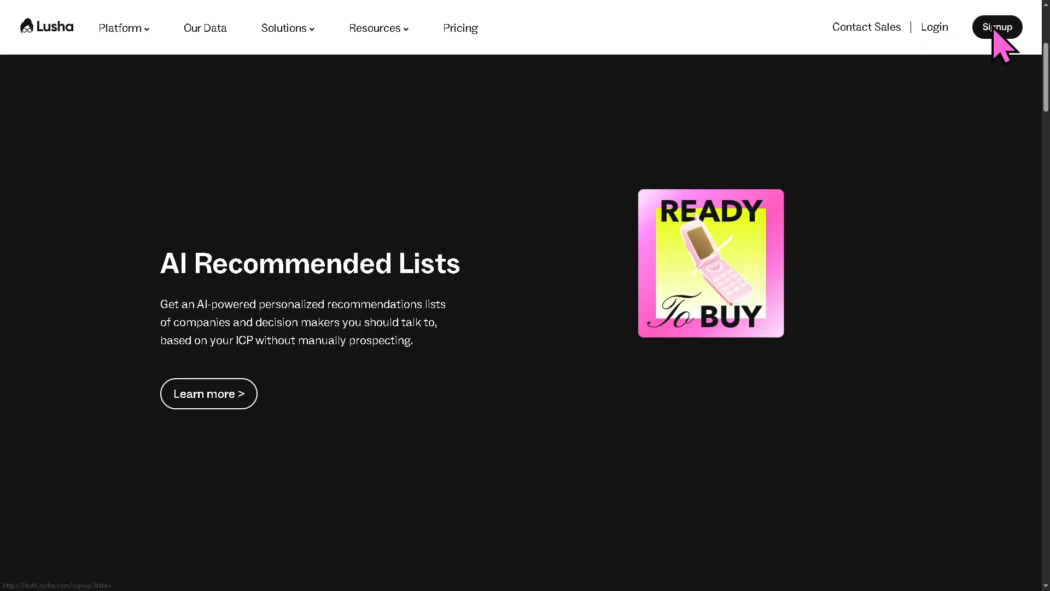
Open Lusha's 'Create a free account' sign-up page from the Signup link
left_click(997, 26)
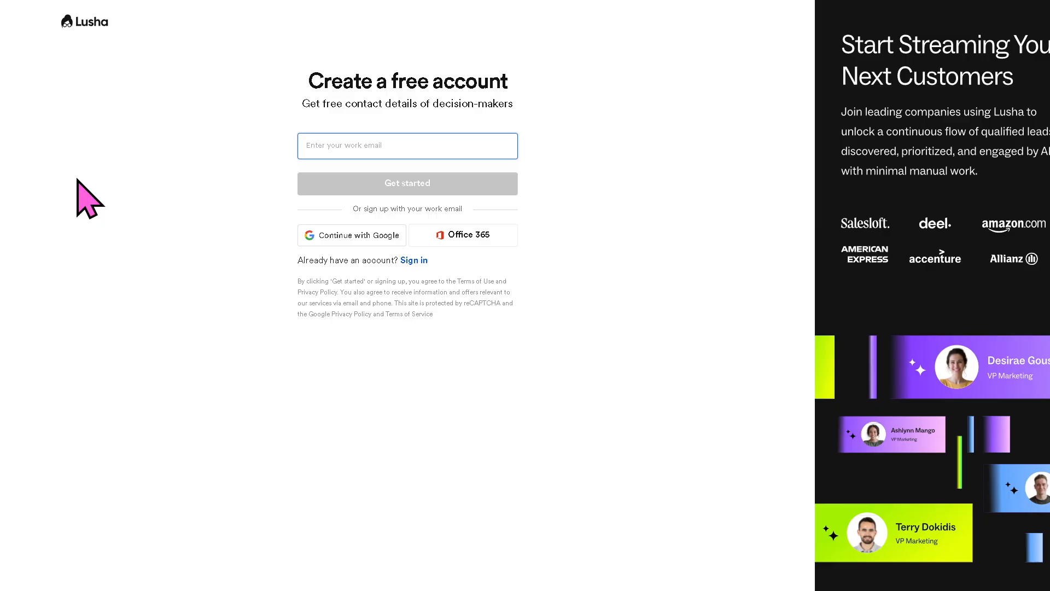
mouse_move(271, 251)
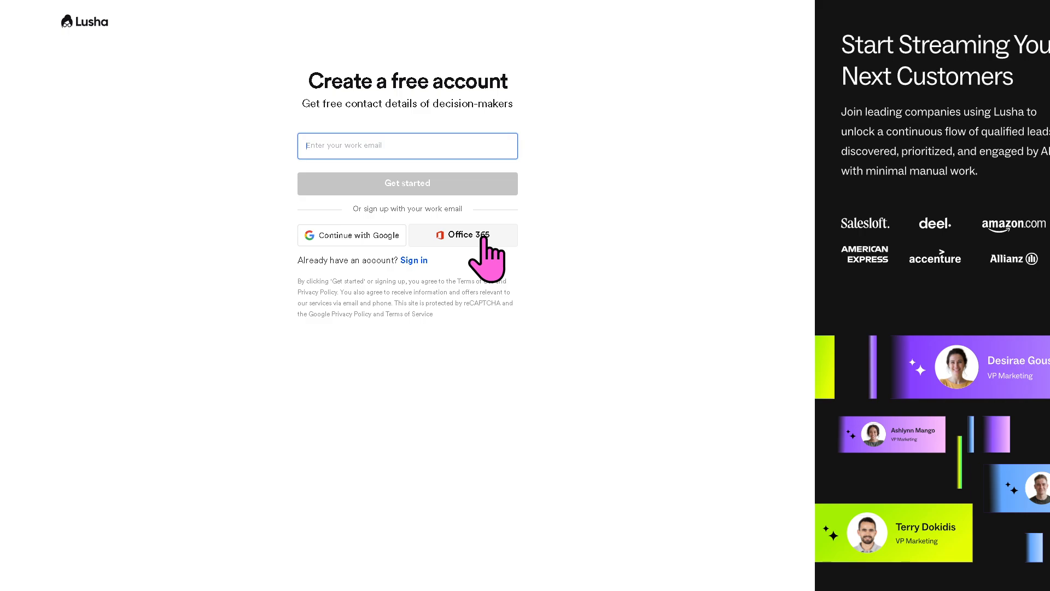
mouse_move(353, 235)
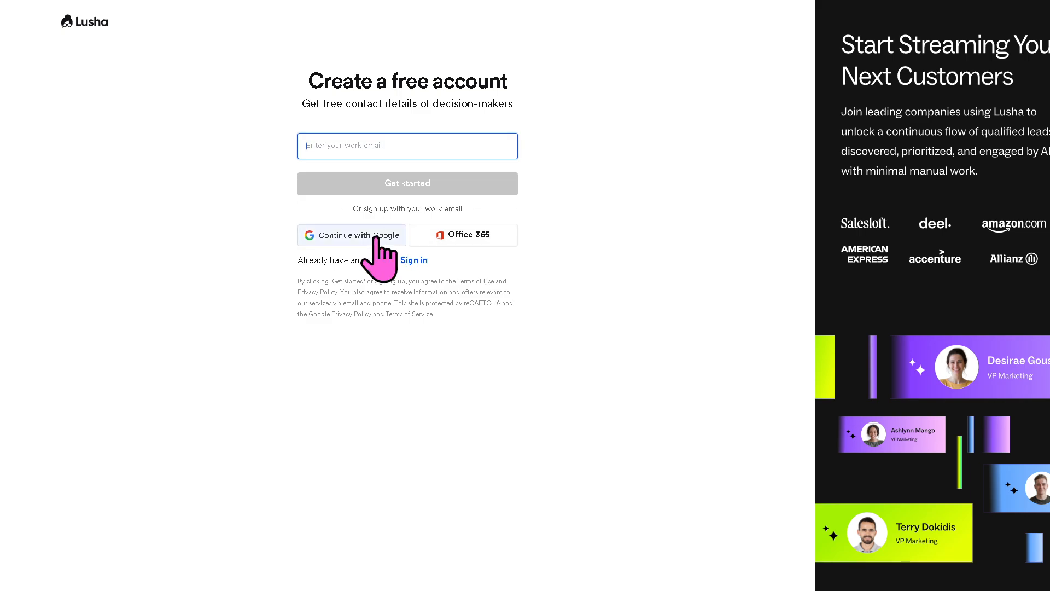
mouse_move(476, 261)
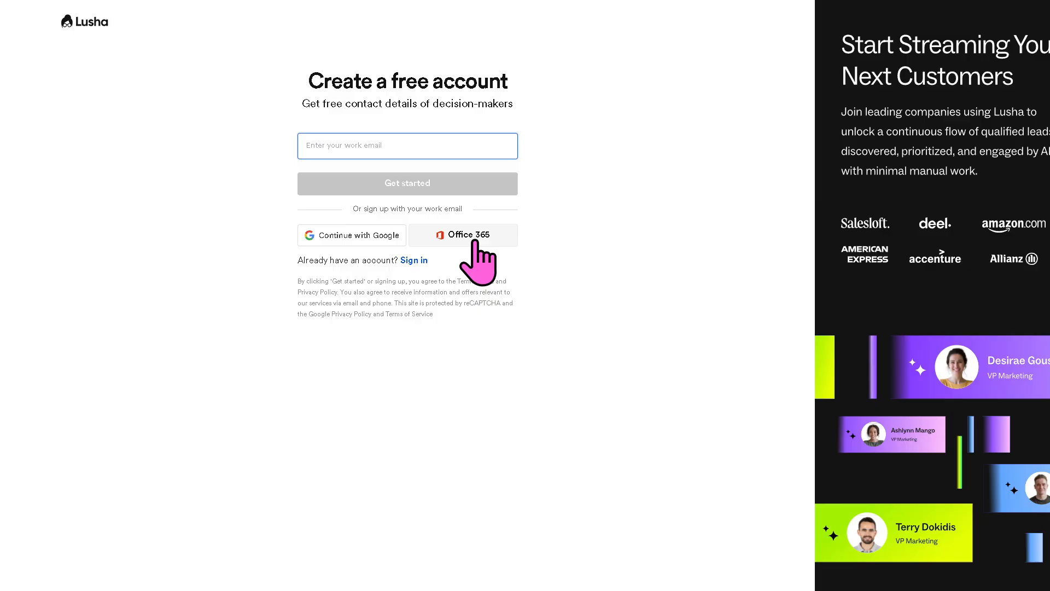
mouse_move(137, 71)
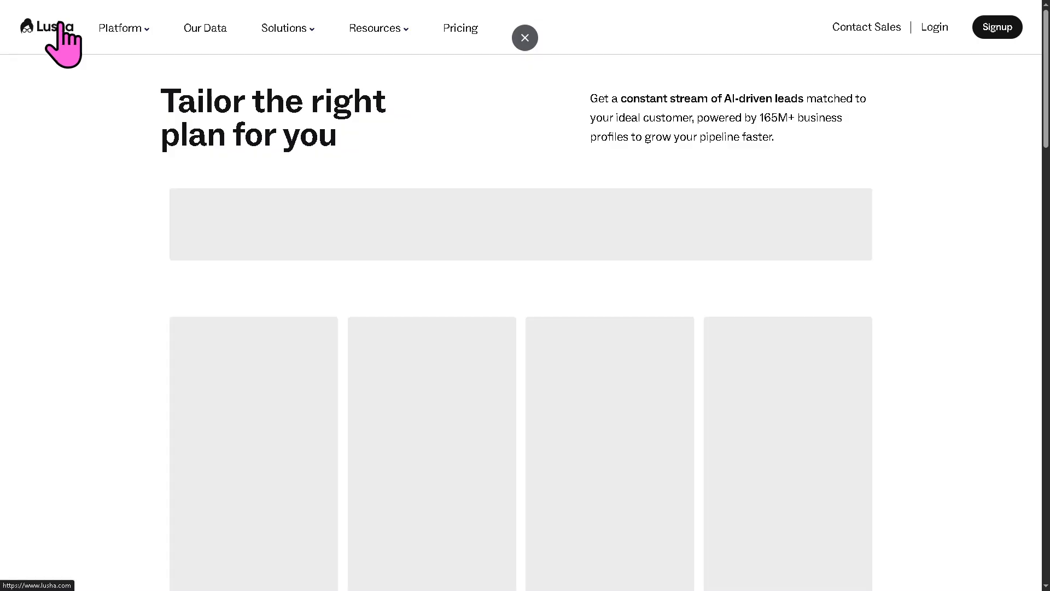
Return to the Lusha homepage via the logo and expand the Platform product menu
left_click(525, 38)
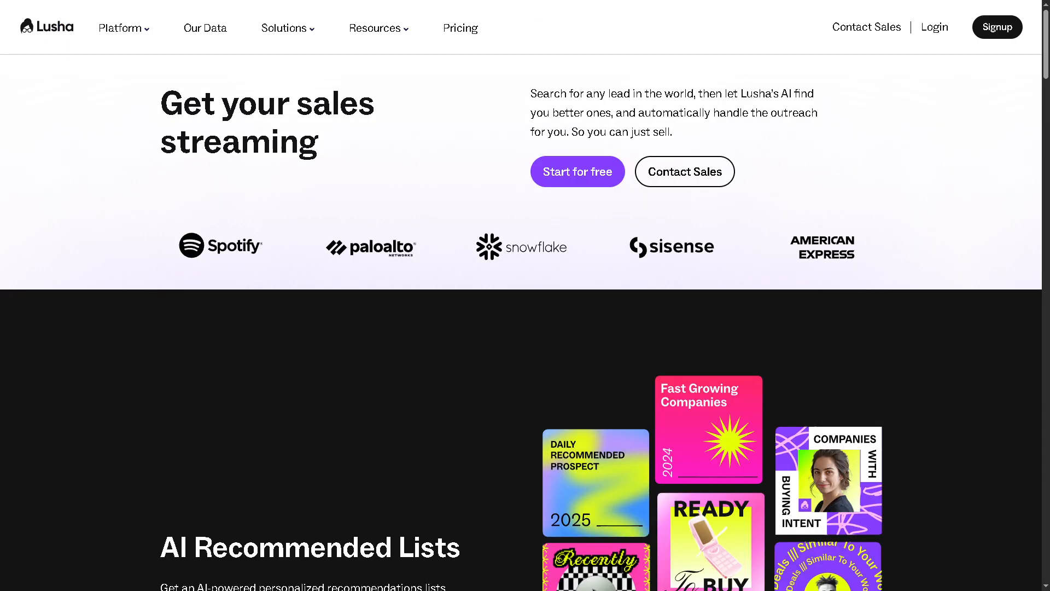
left_click(120, 28)
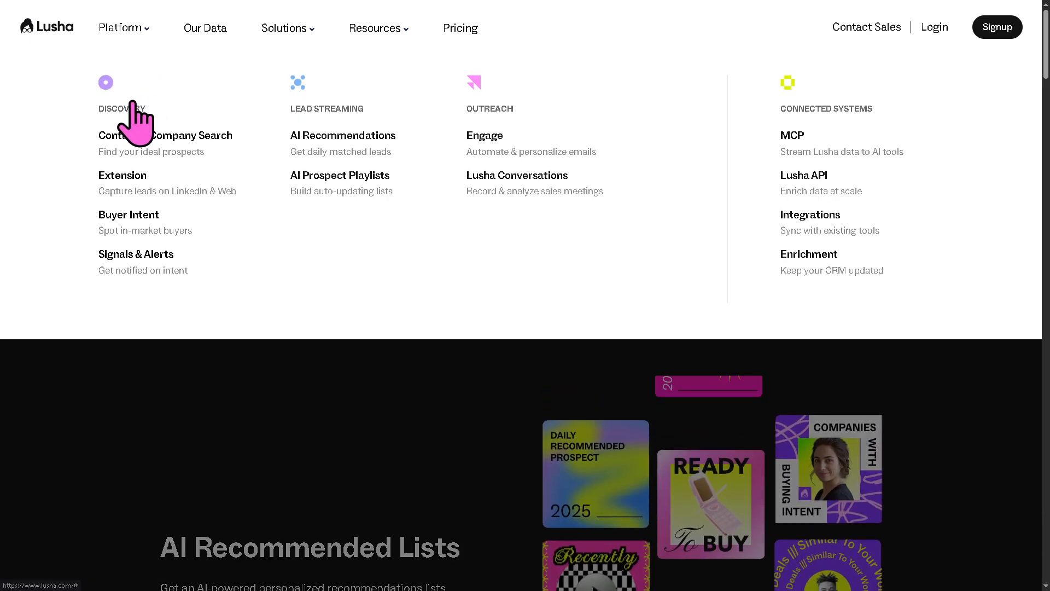
mouse_move(516, 144)
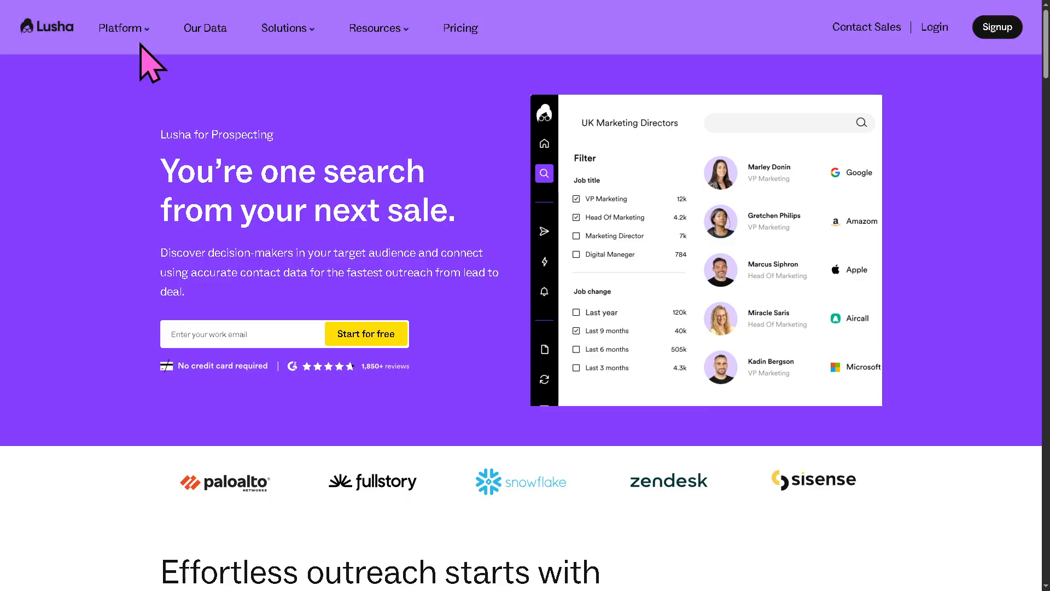
View the Chrome Extension product page, then reopen the Platform menu
left_click(121, 28)
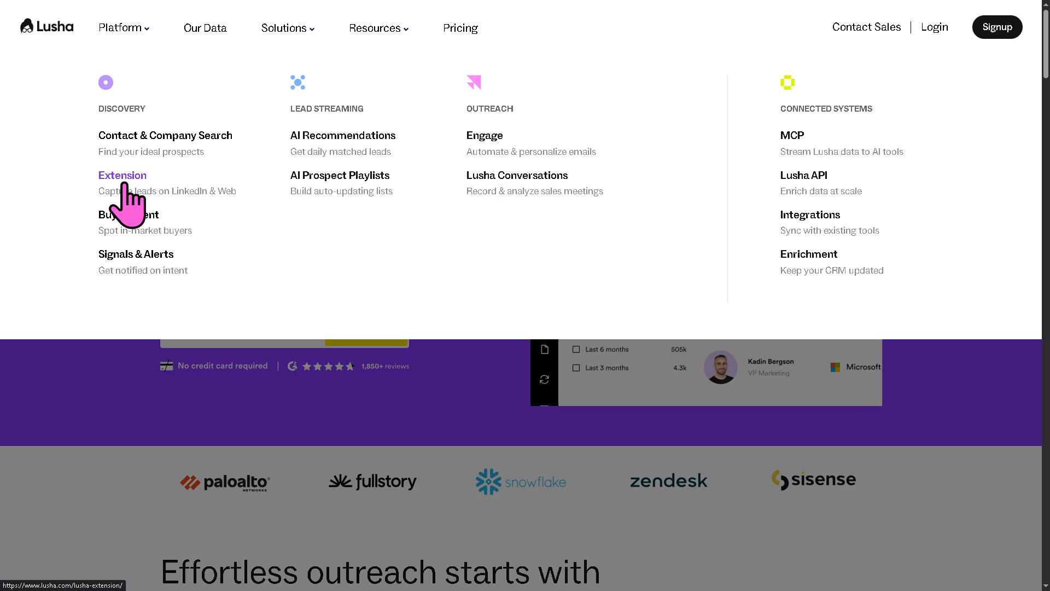
left_click(122, 175)
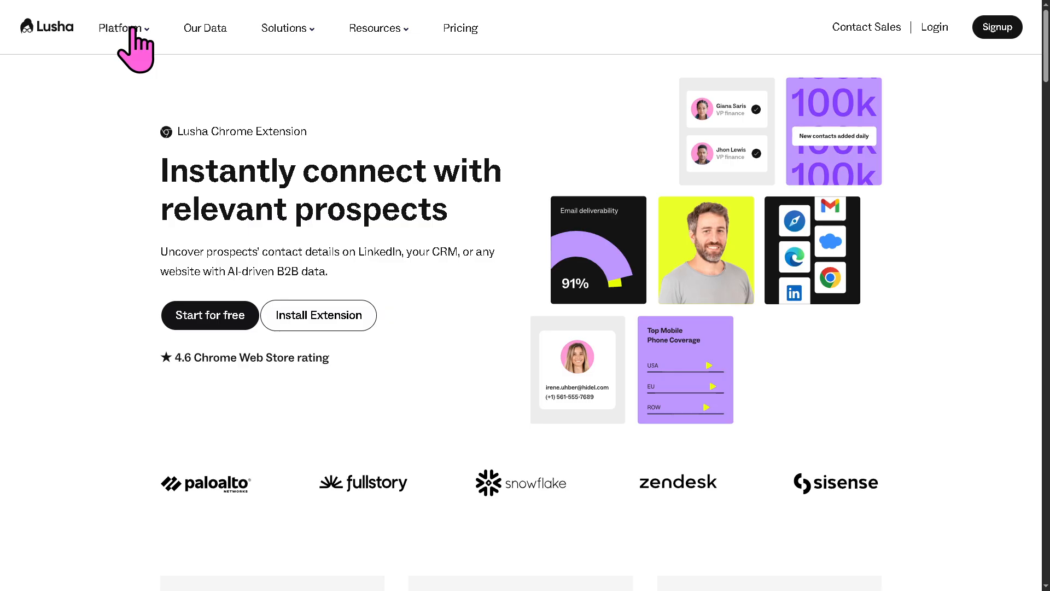
left_click(122, 28)
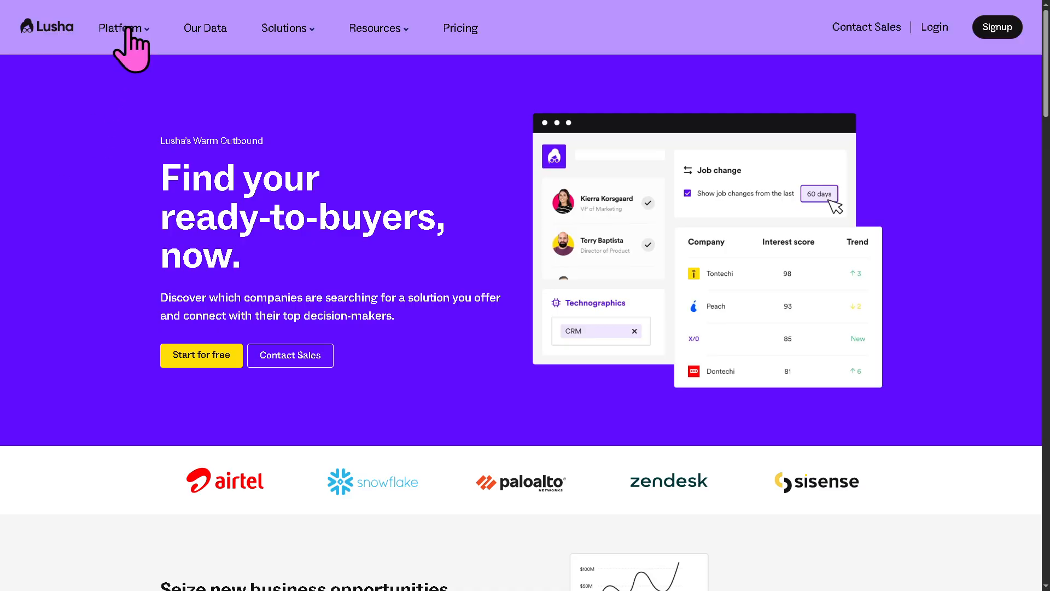
View the weekly Alerts & Signals page, then reopen the Platform menu
left_click(120, 27)
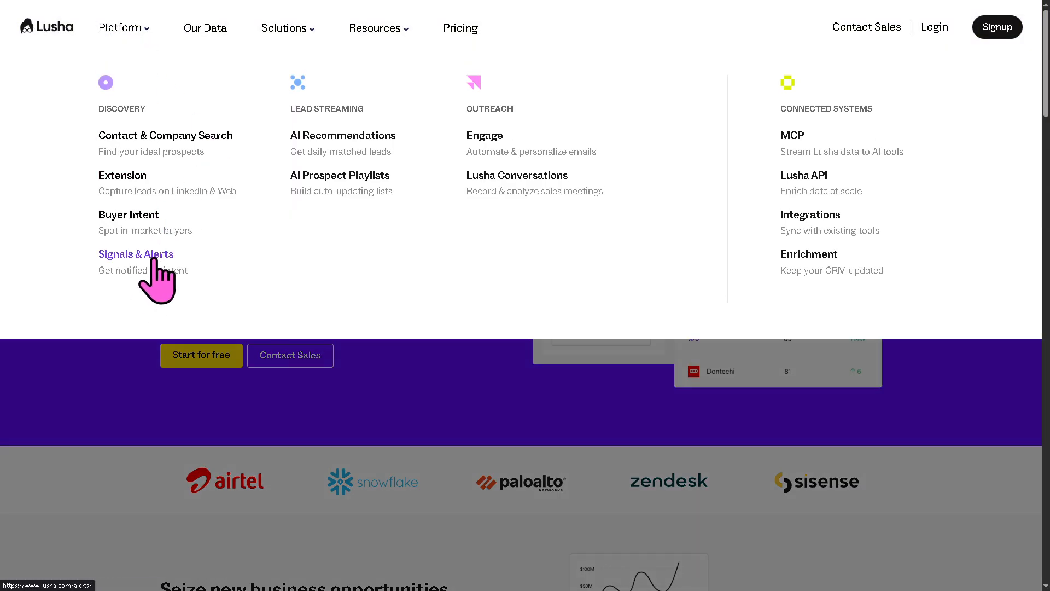
left_click(136, 254)
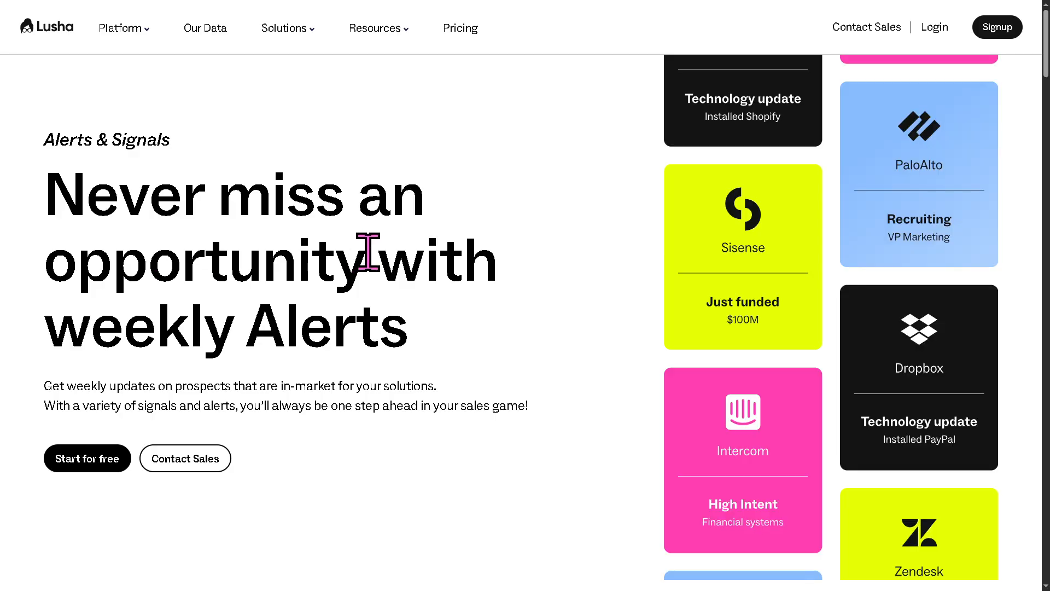
mouse_move(591, 258)
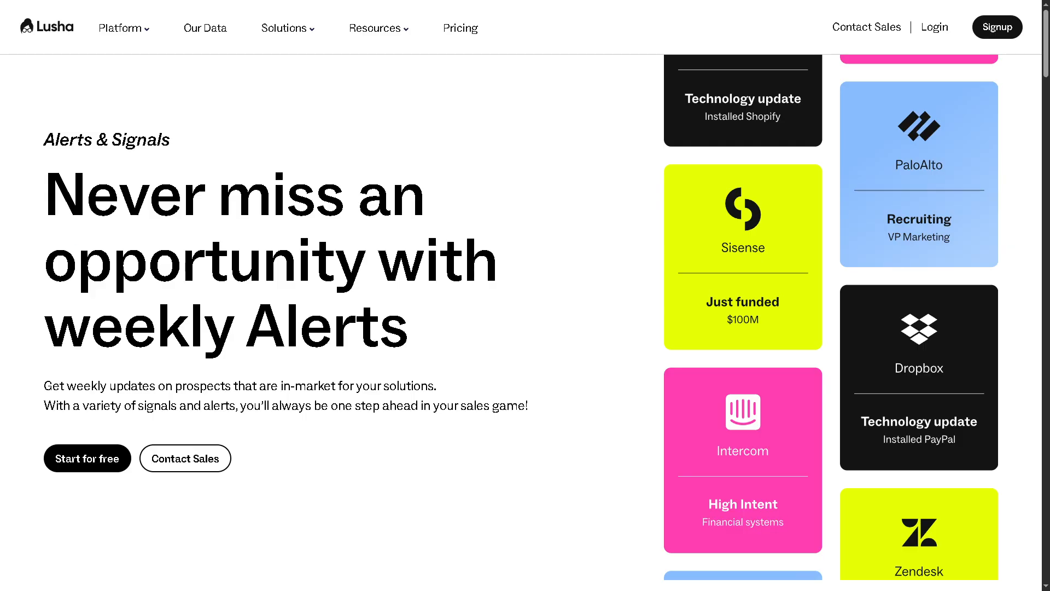
mouse_move(411, 192)
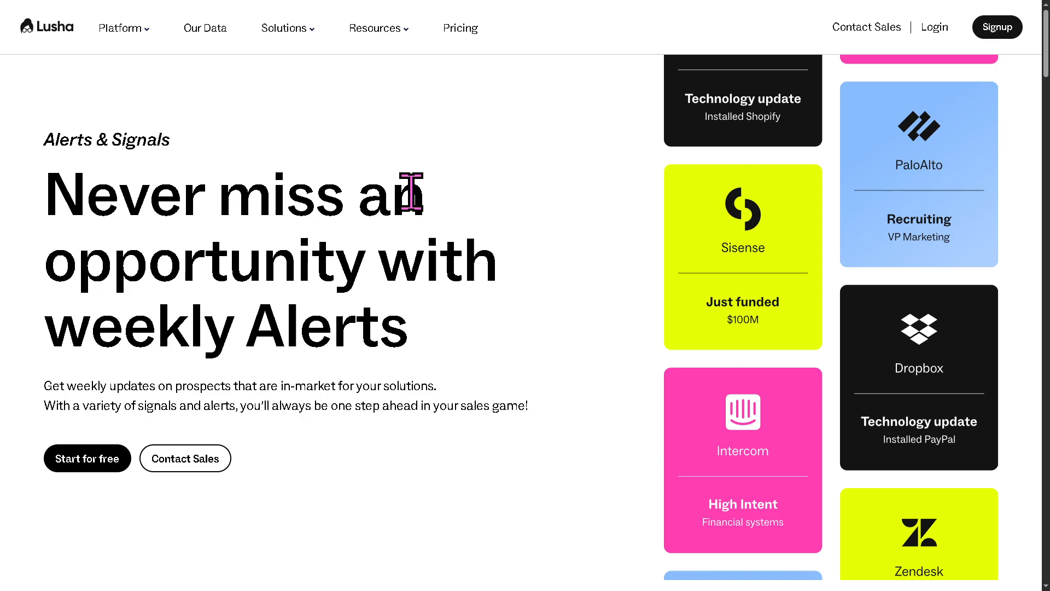
mouse_move(458, 204)
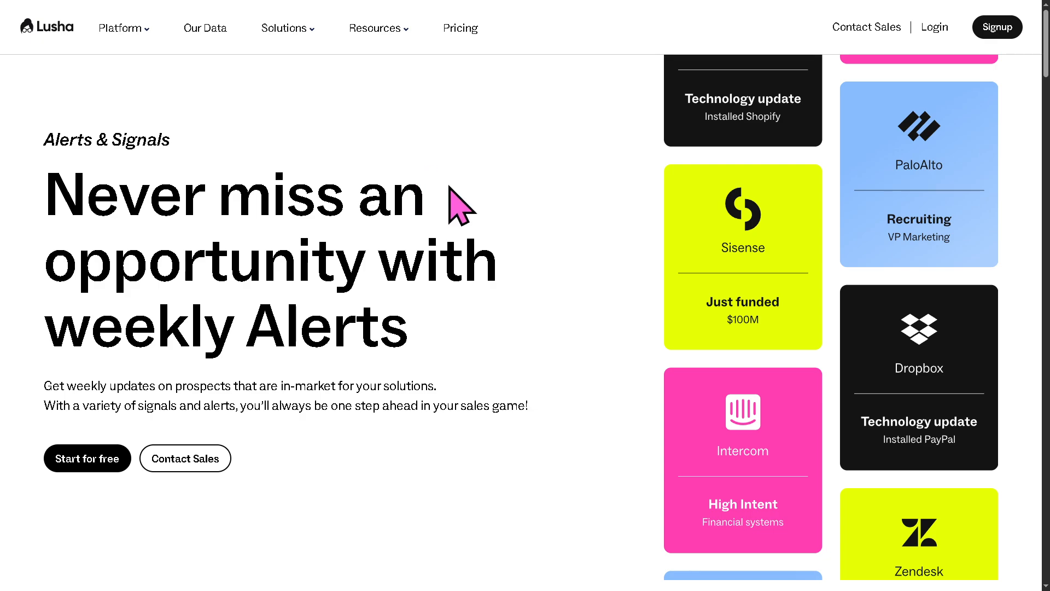
left_click(121, 27)
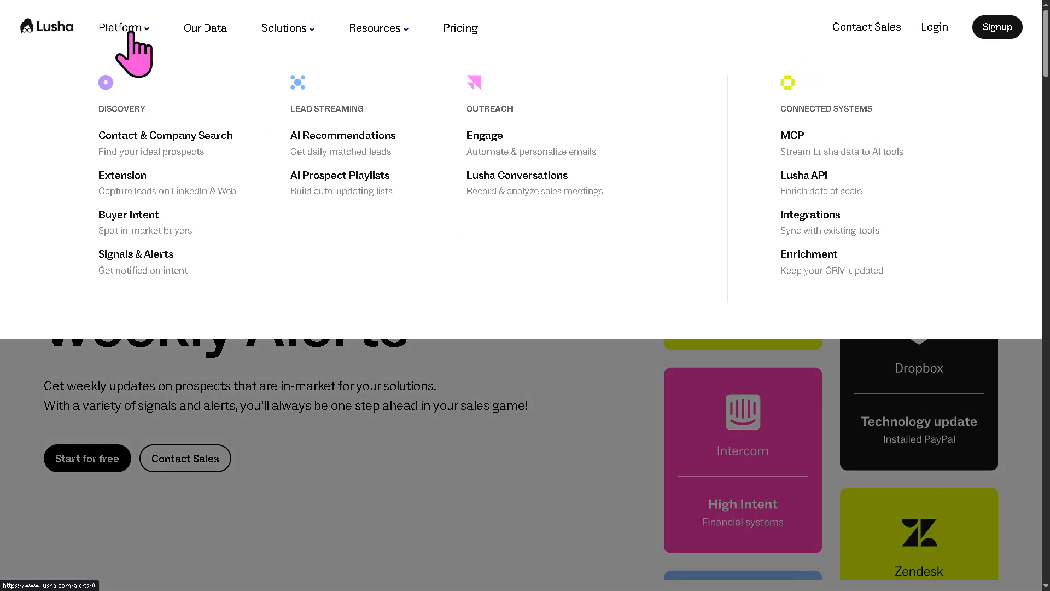
mouse_move(343, 135)
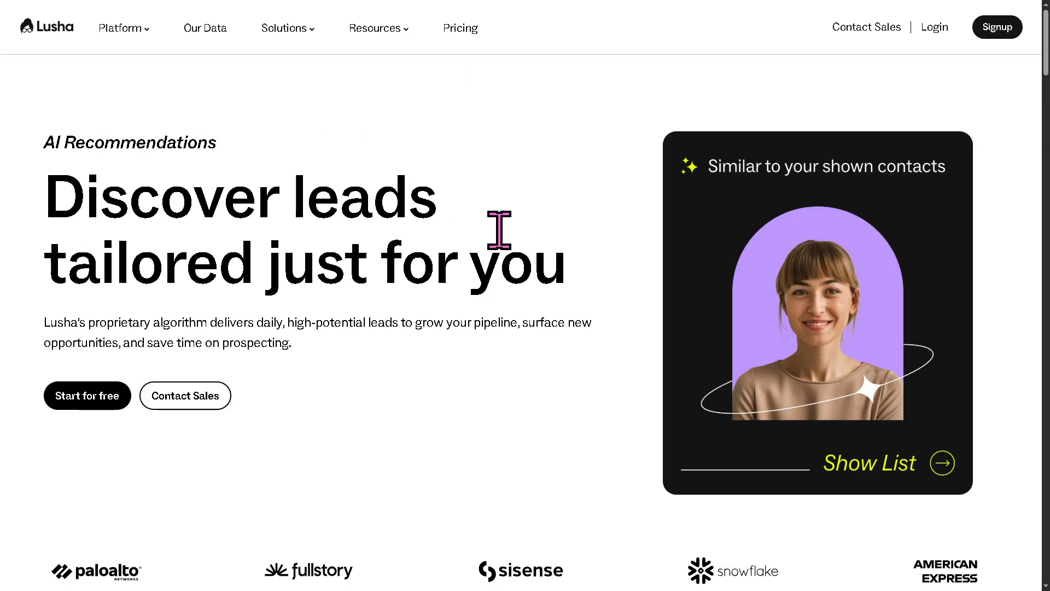
mouse_move(504, 231)
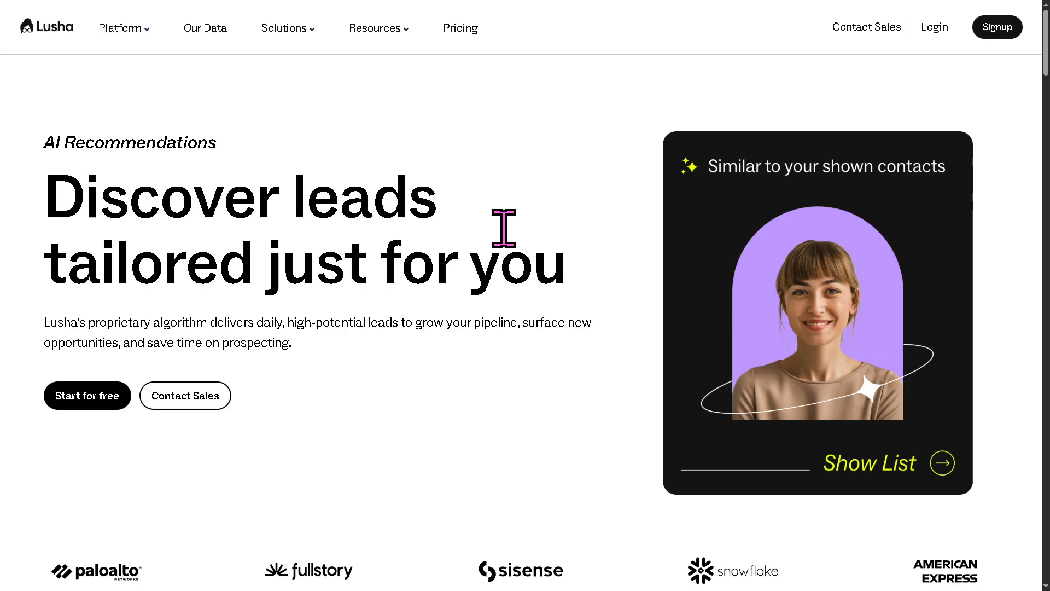
View the AI Prospect Playlists page, then reopen the Platform product list
left_click(123, 27)
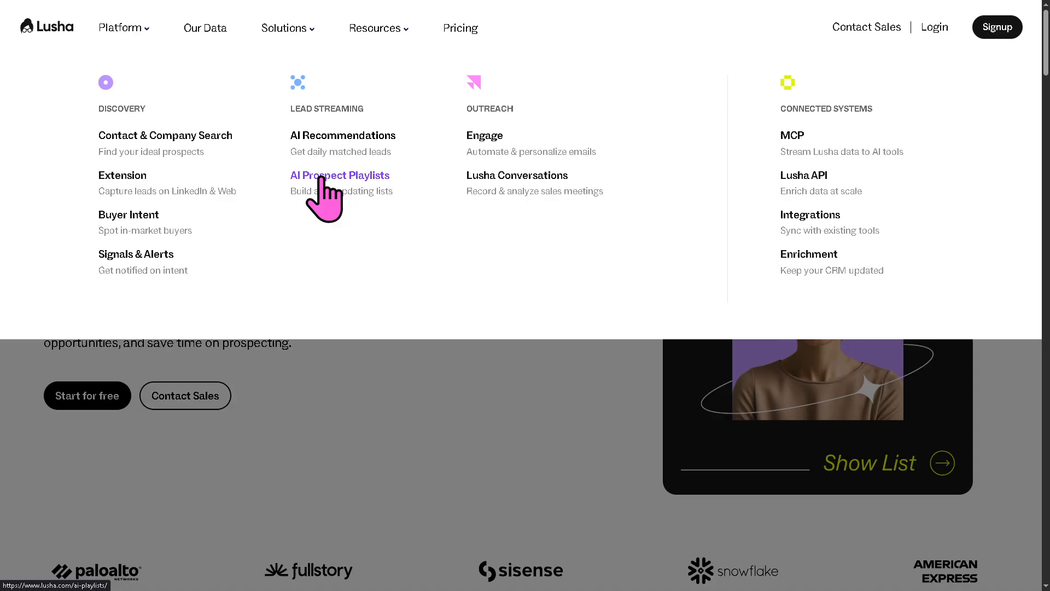
mouse_move(534, 288)
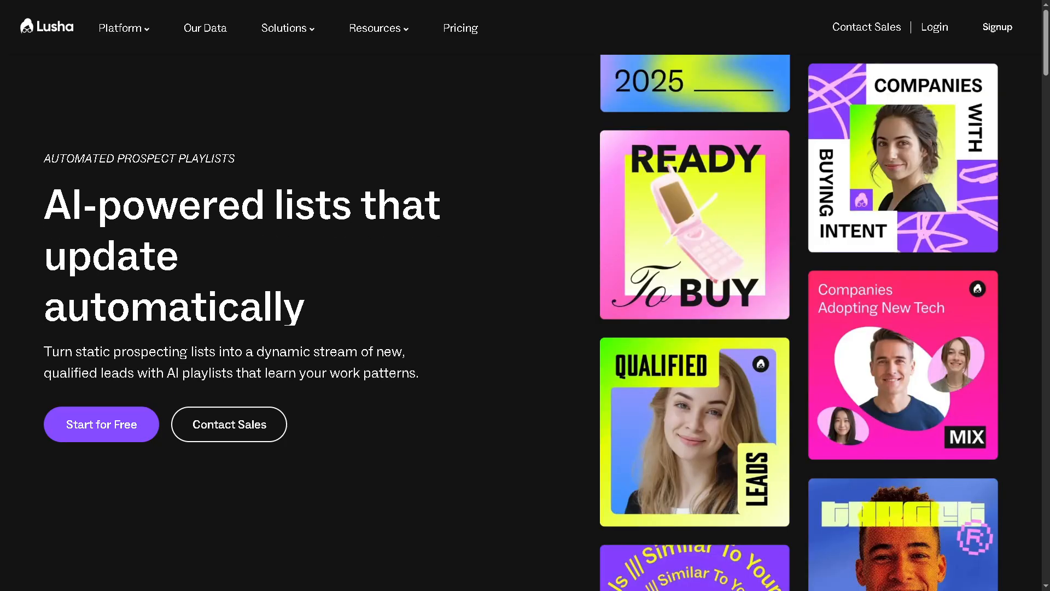
mouse_move(476, 275)
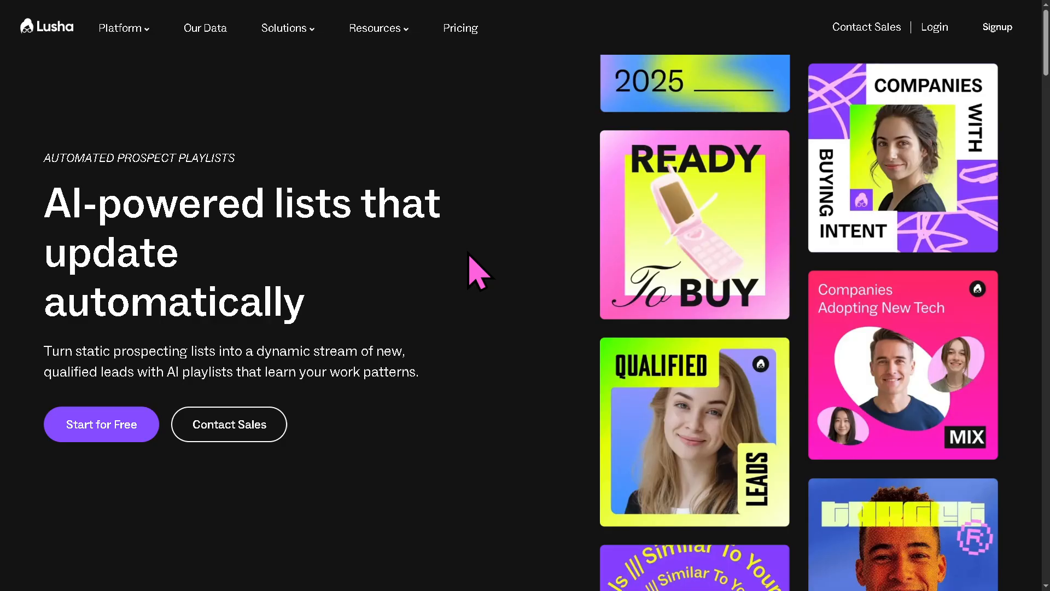
mouse_move(144, 171)
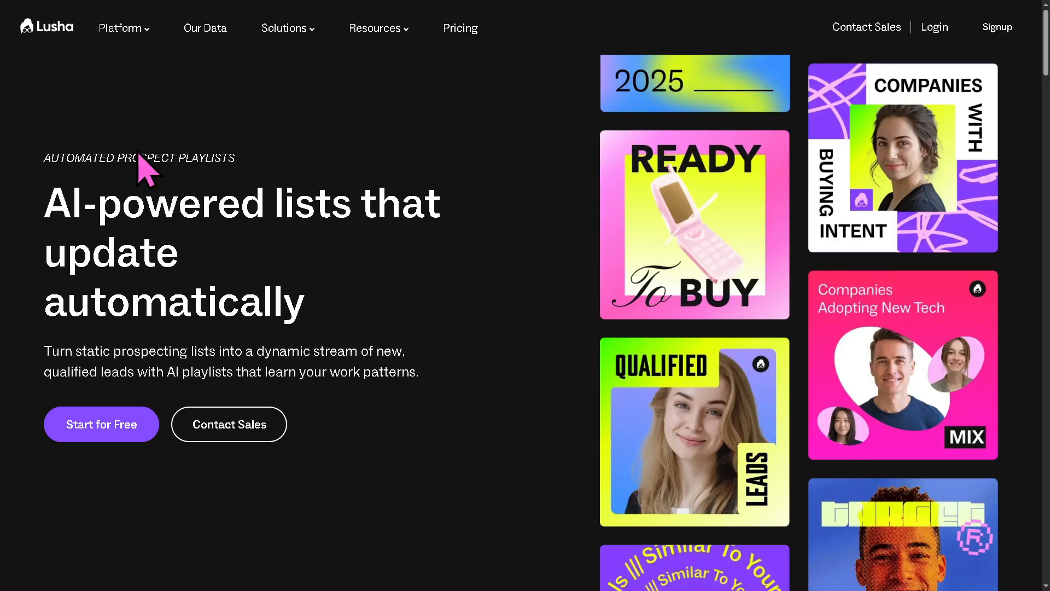
left_click(119, 28)
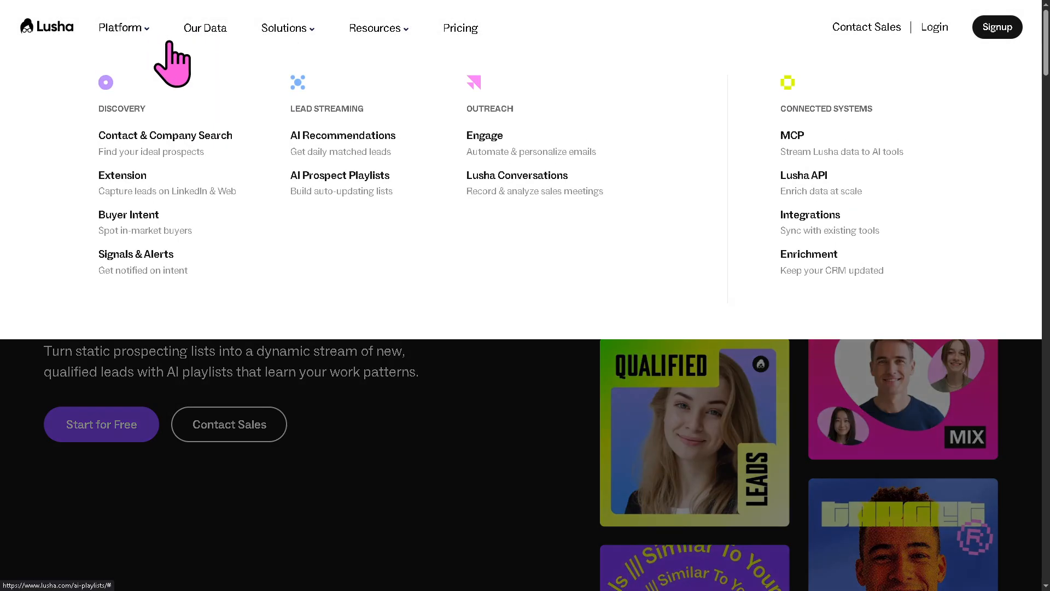
mouse_move(494, 132)
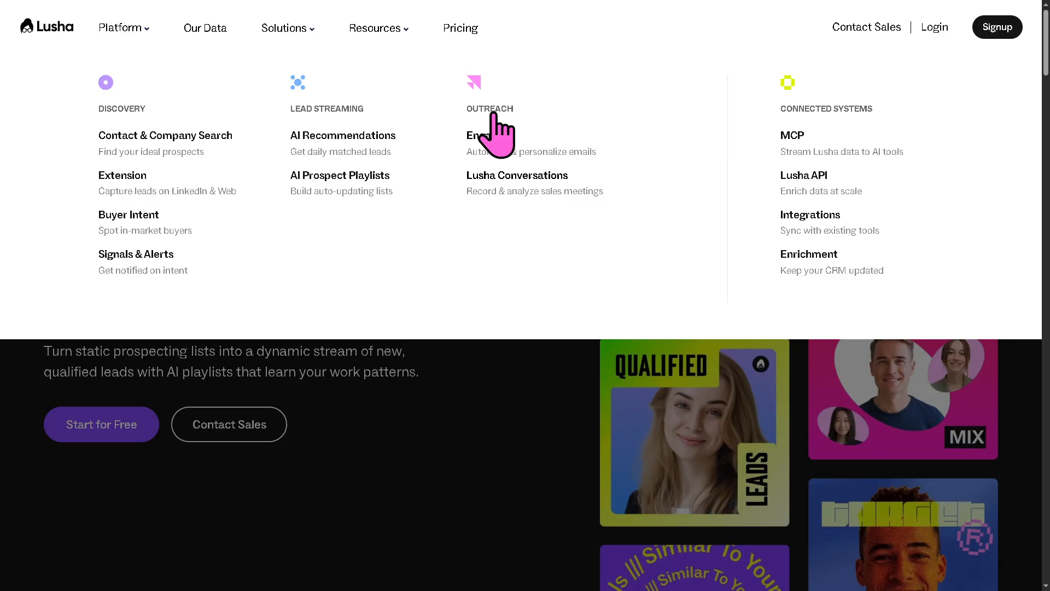
mouse_move(63, 245)
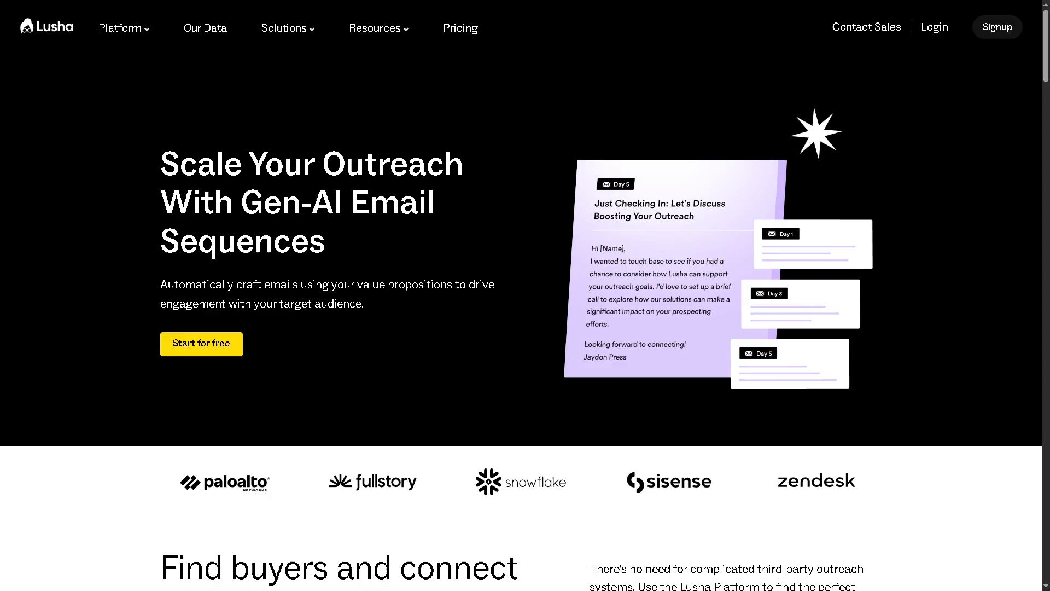
View the AI Recommendations page, then open the 'Our Data' page
left_click(120, 27)
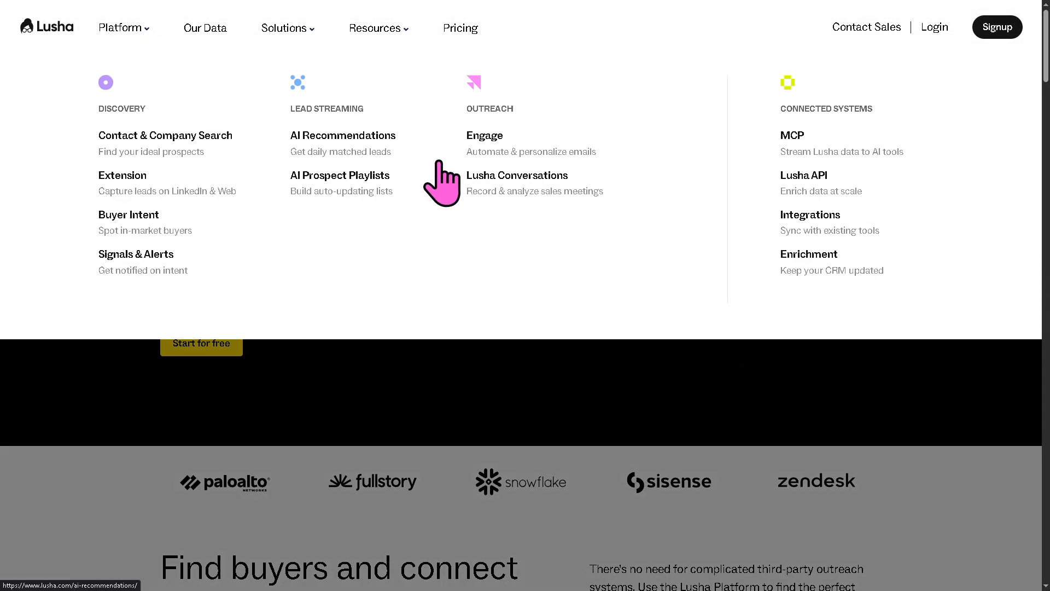
mouse_move(442, 184)
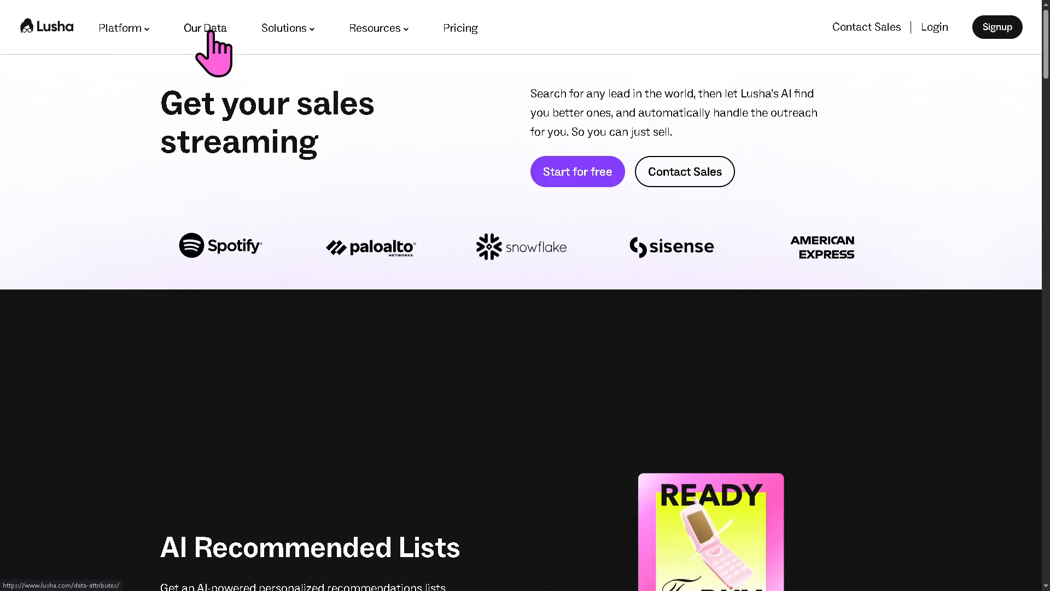
left_click(205, 27)
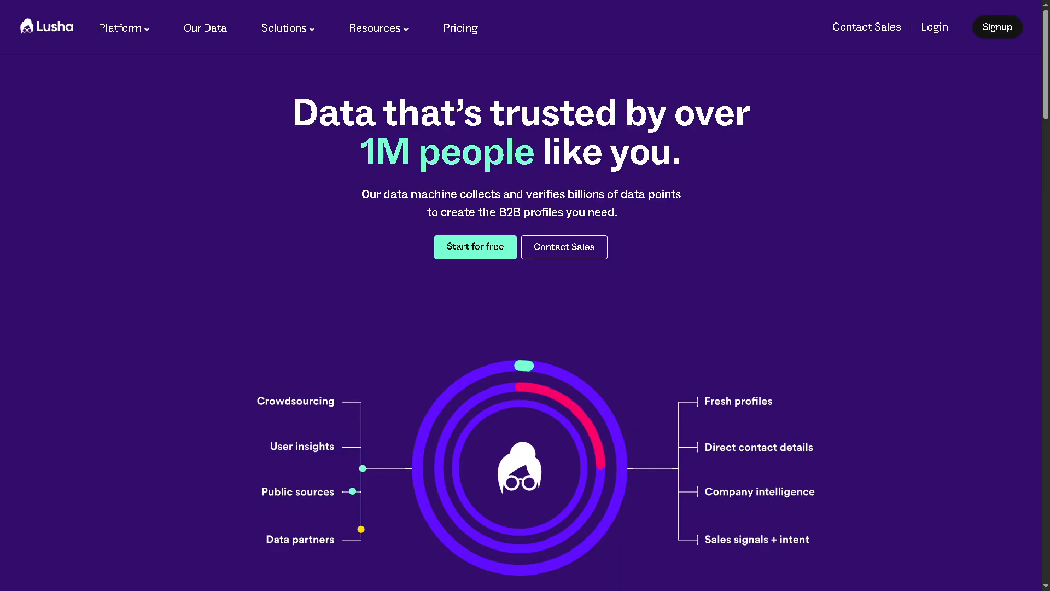
mouse_move(192, 90)
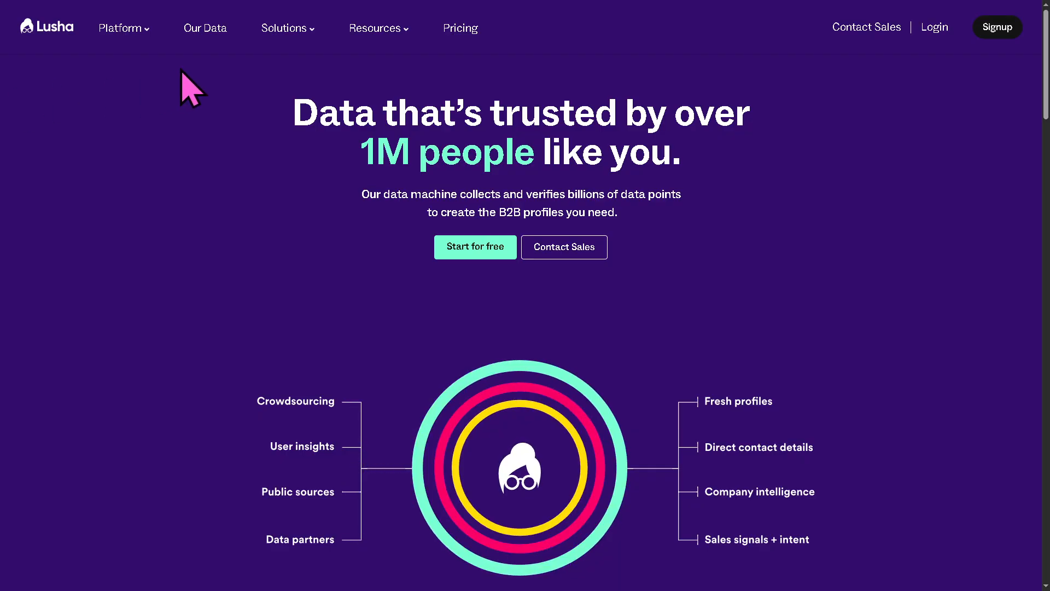
View the Sales team page, then open the RevOps 'Automated data enrichment' page
left_click(284, 28)
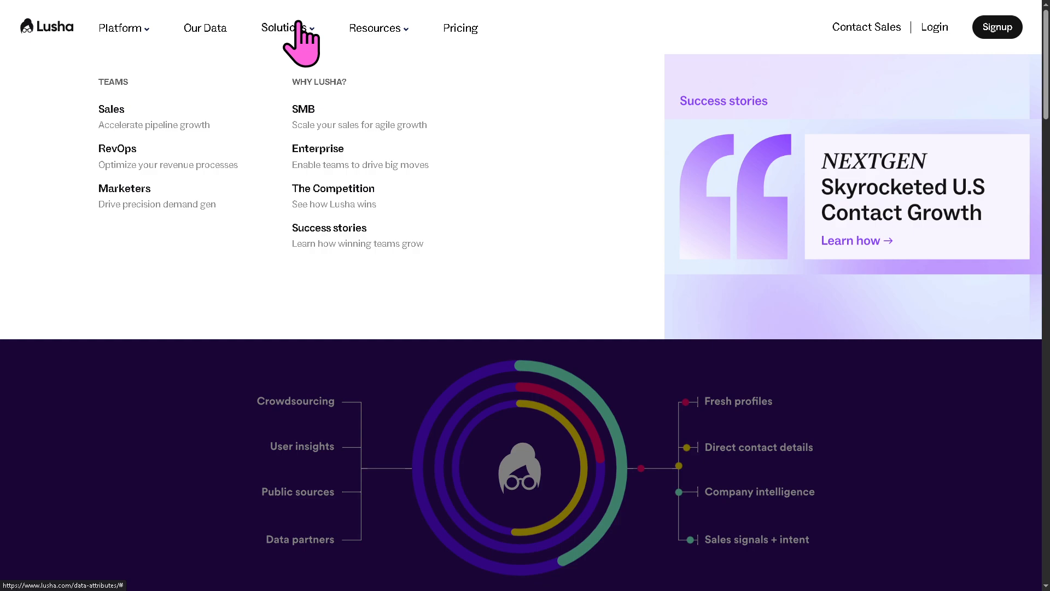
mouse_move(117, 104)
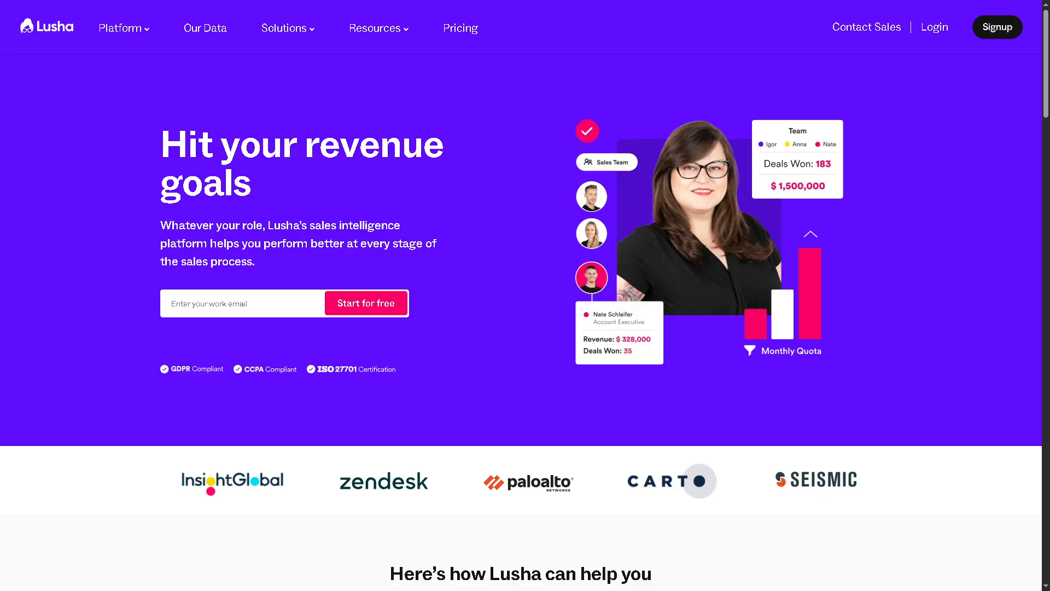
left_click(284, 28)
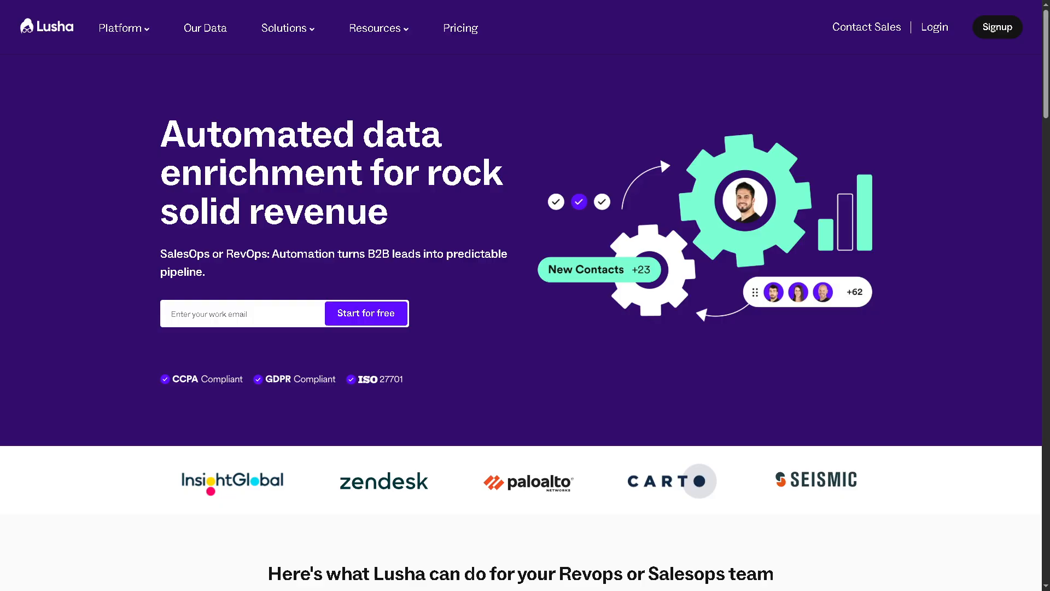
Choose SMB from the Solutions menu to open the small-business solutions page
left_click(283, 27)
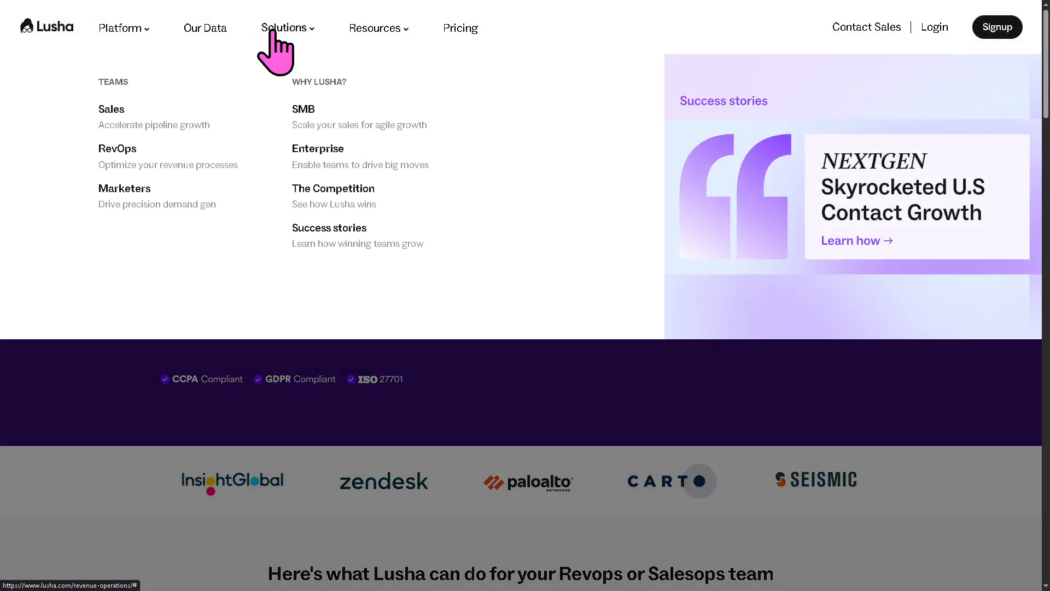
mouse_move(304, 109)
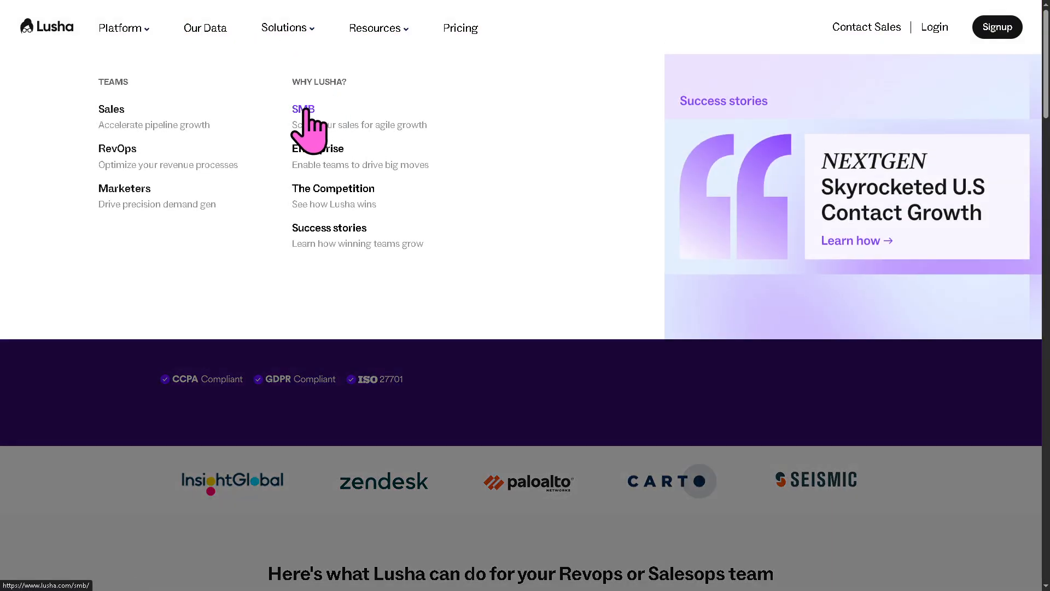
left_click(302, 110)
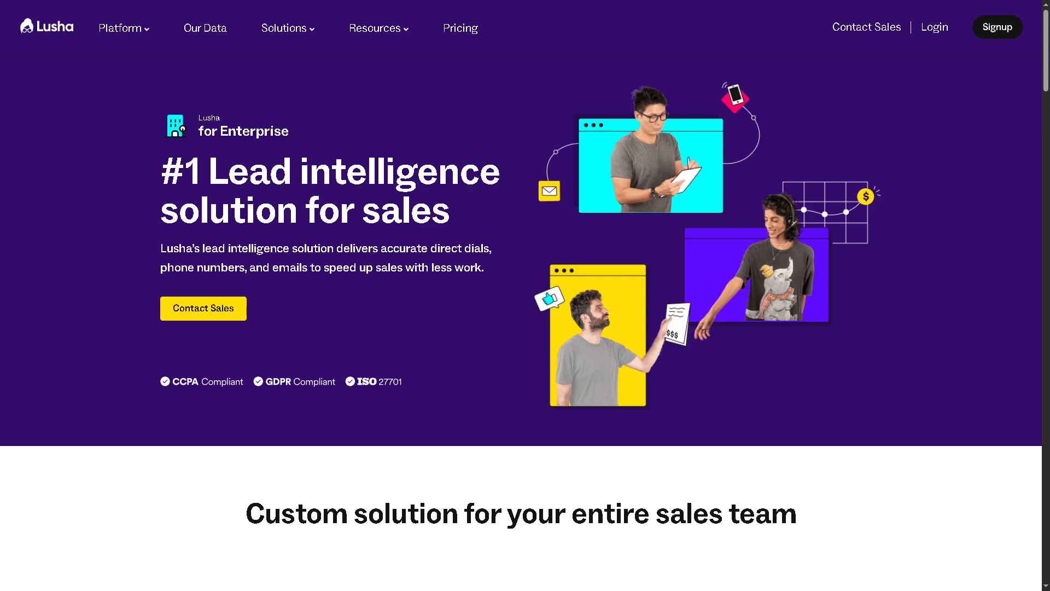
Reopen the Solutions menu to reach the Enterprise lead intelligence page
left_click(284, 28)
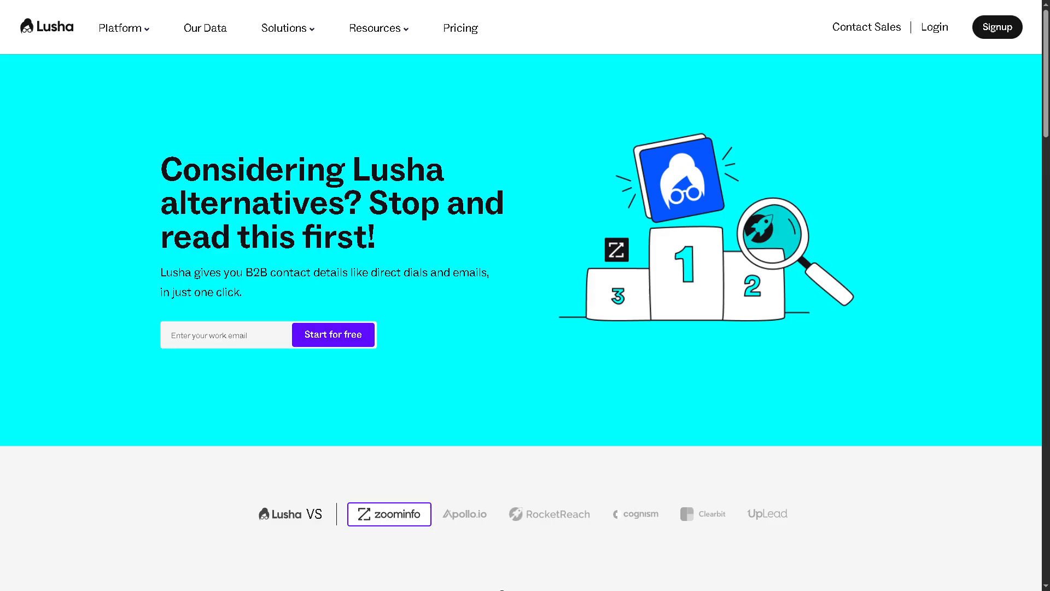
left_click(284, 28)
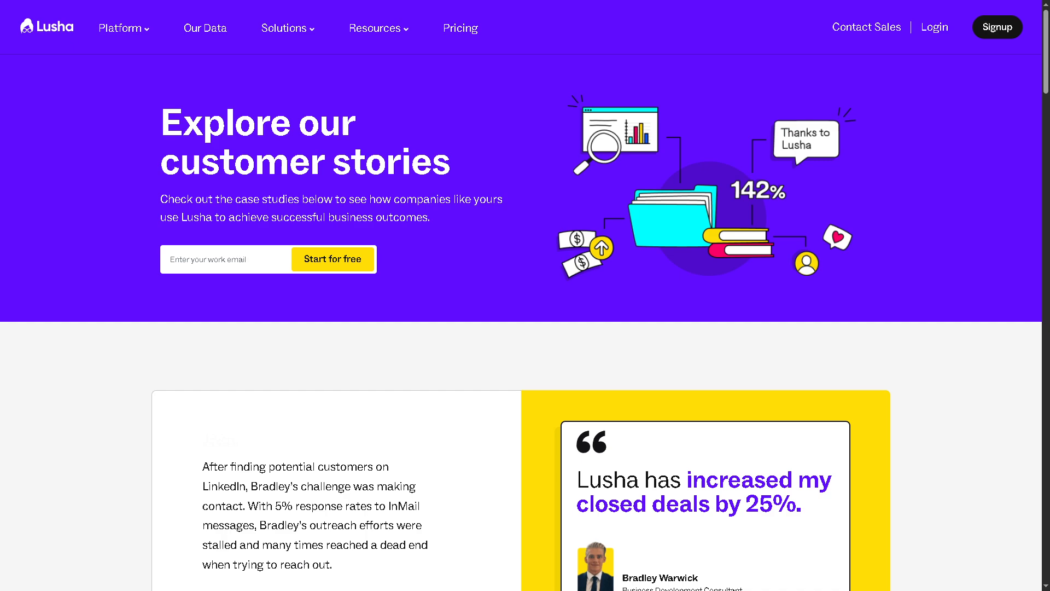
Scroll through Lusha's customer success story cards, then bring up the Resources menu
scroll("down", 3)
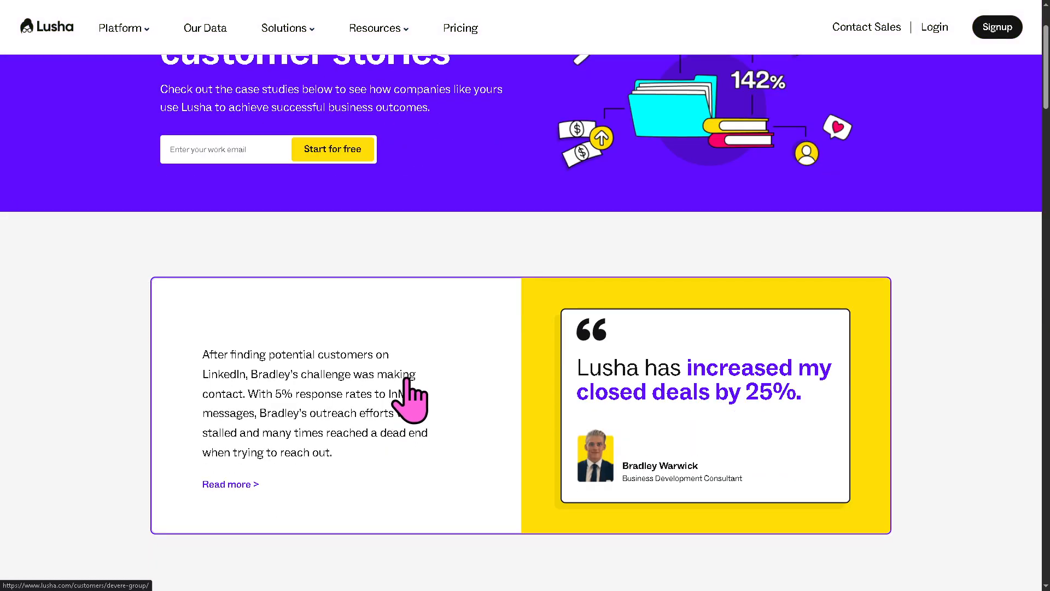
scroll("down", 3)
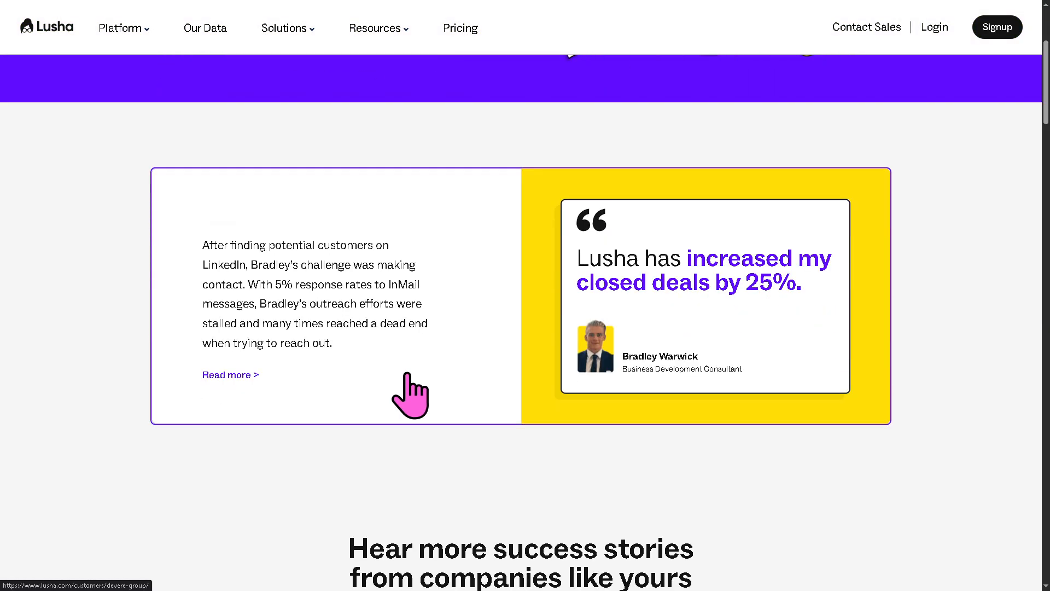
scroll("down", 3)
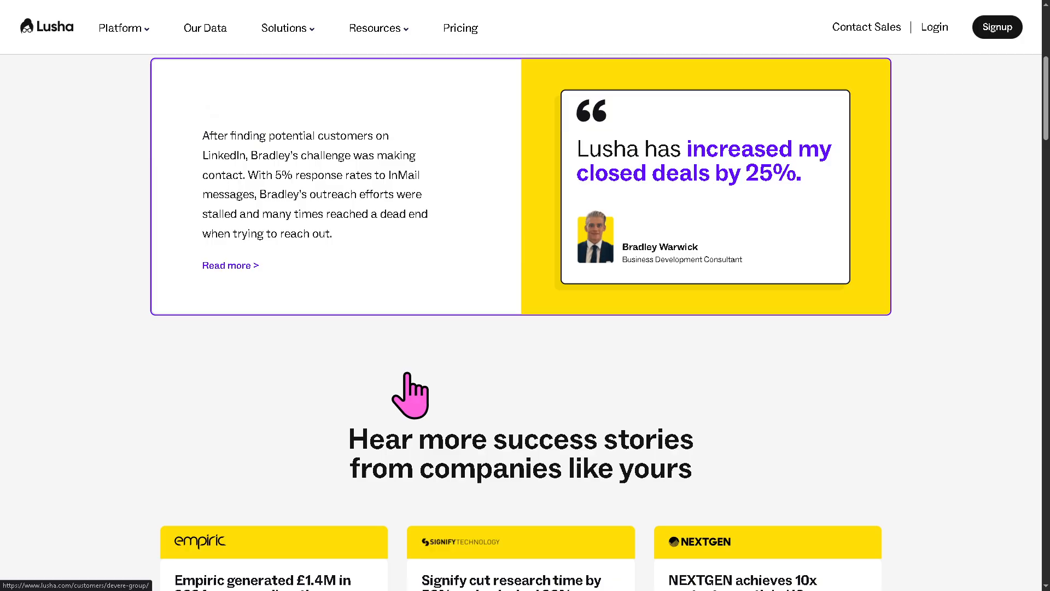
scroll("down", 3)
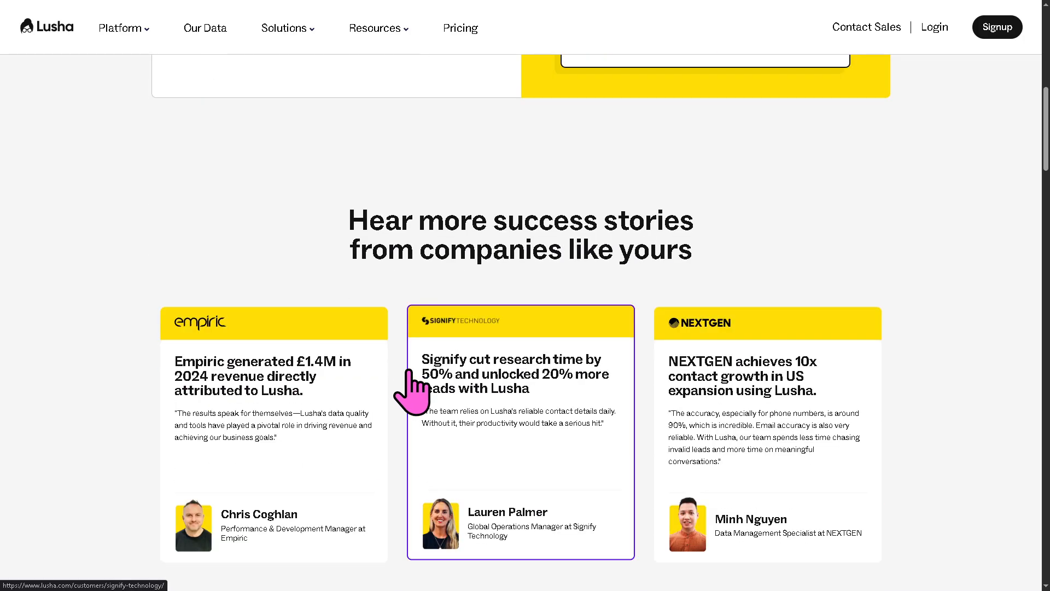
scroll("down", 3)
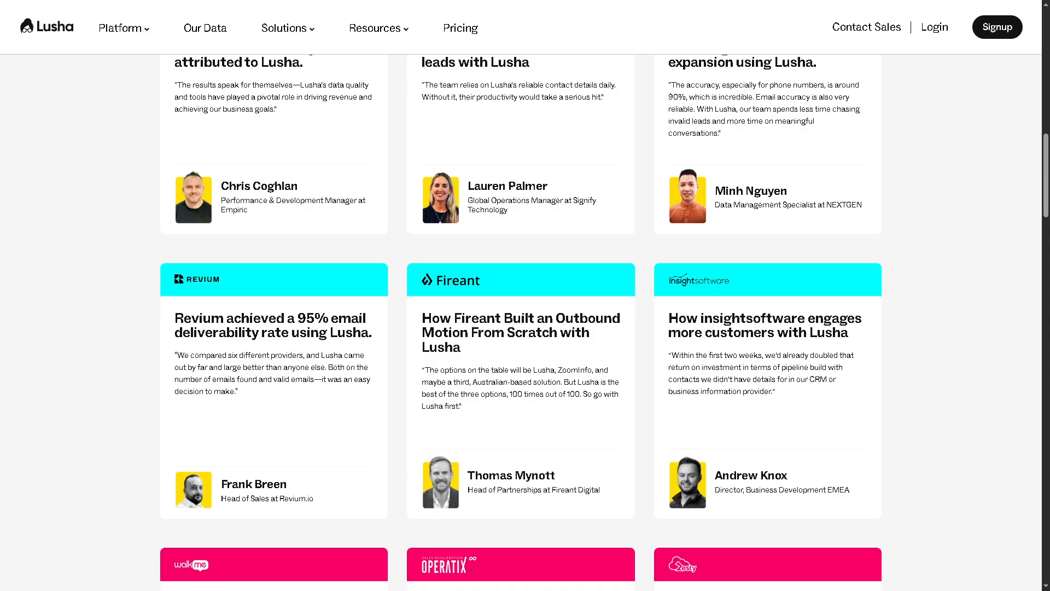
mouse_move(194, 289)
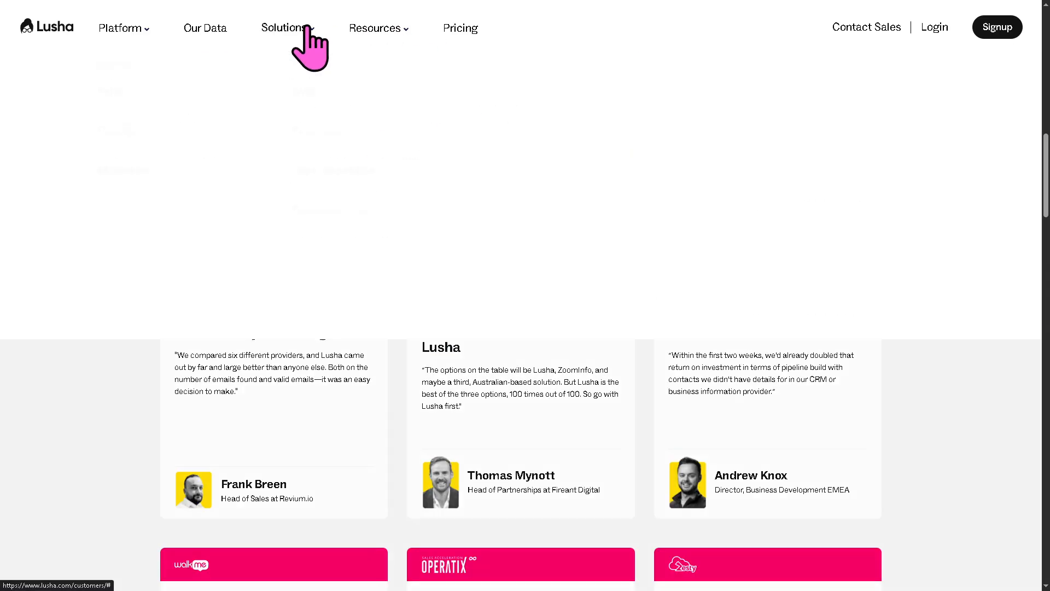
left_click(375, 27)
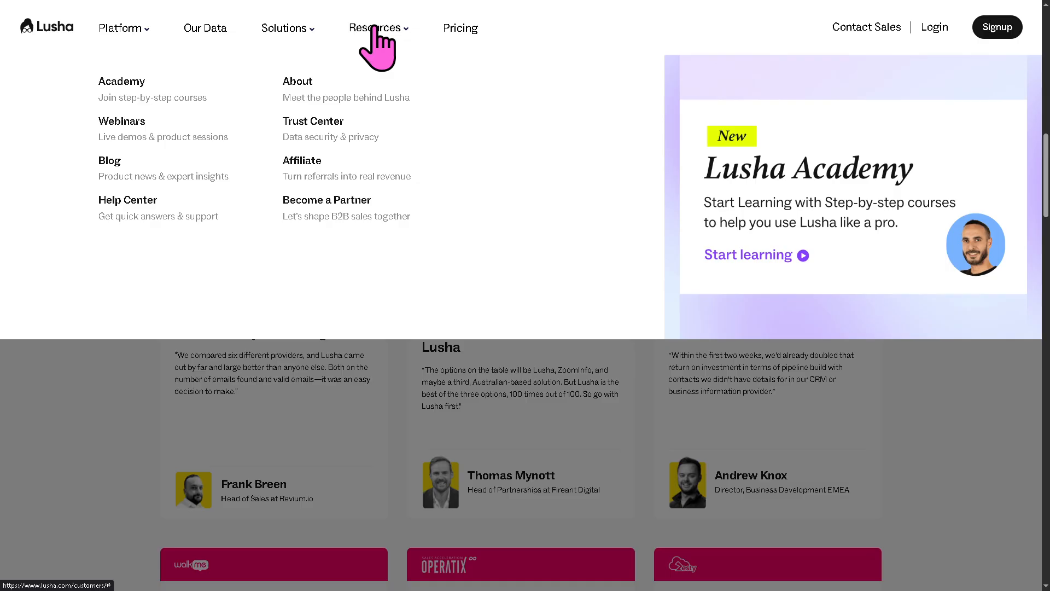
mouse_move(179, 87)
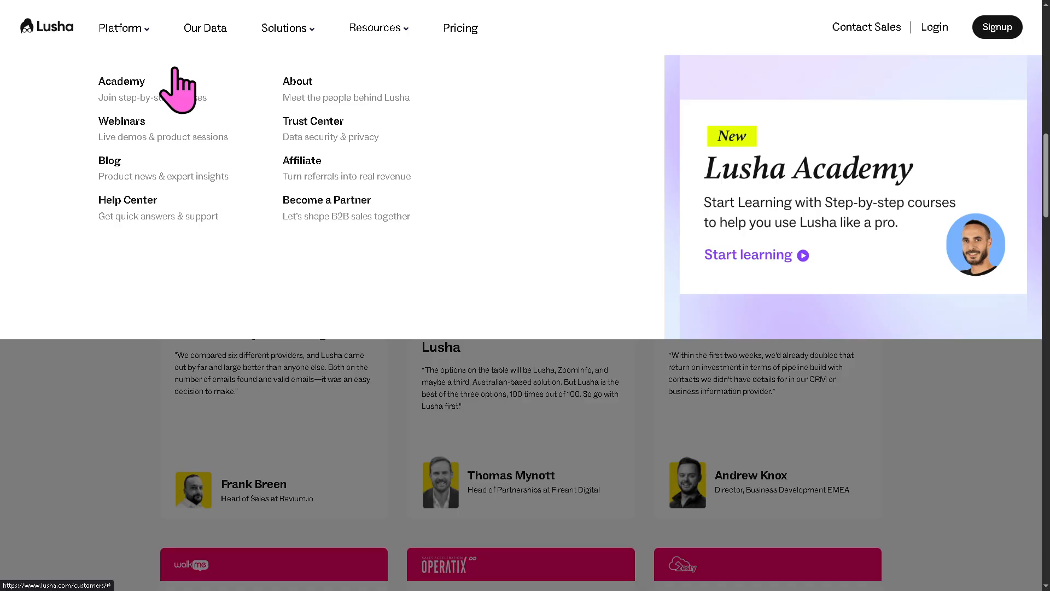
Visit the Lusha Academy courses page and the Lusha blog, then the Webinars page
left_click(122, 80)
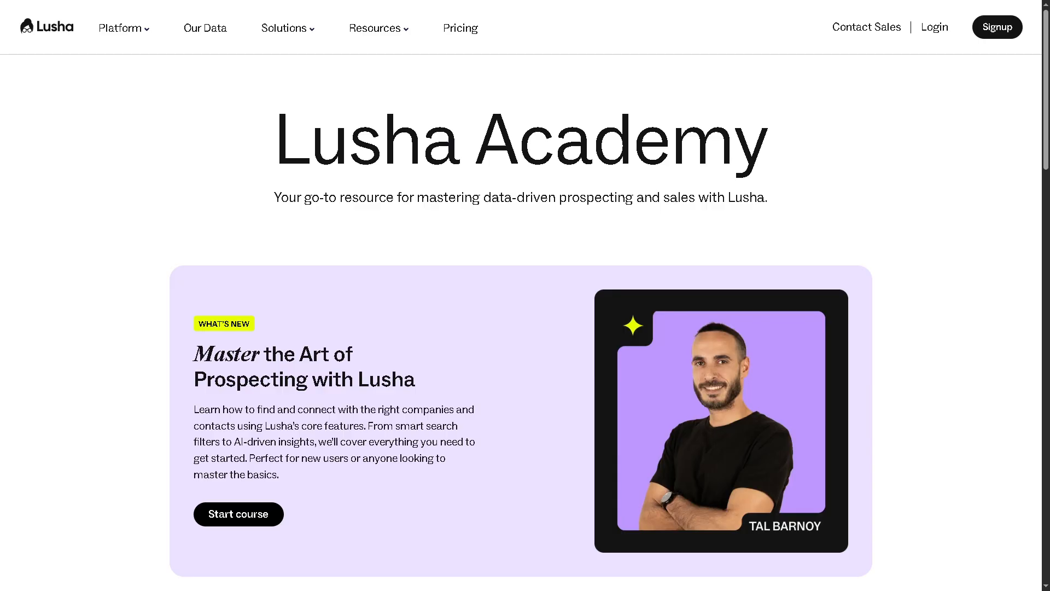
left_click(376, 27)
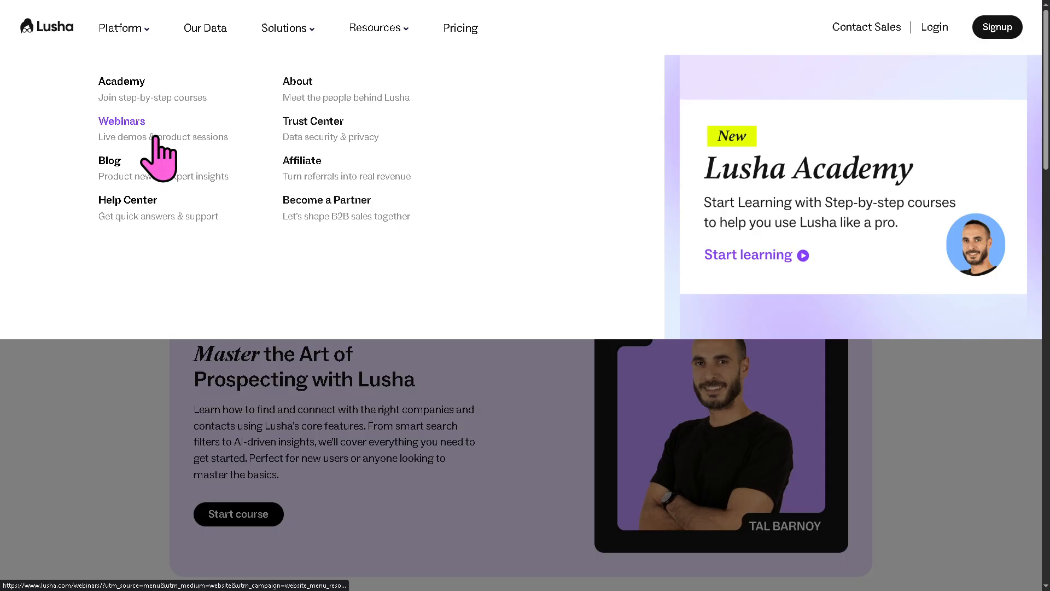
left_click(109, 160)
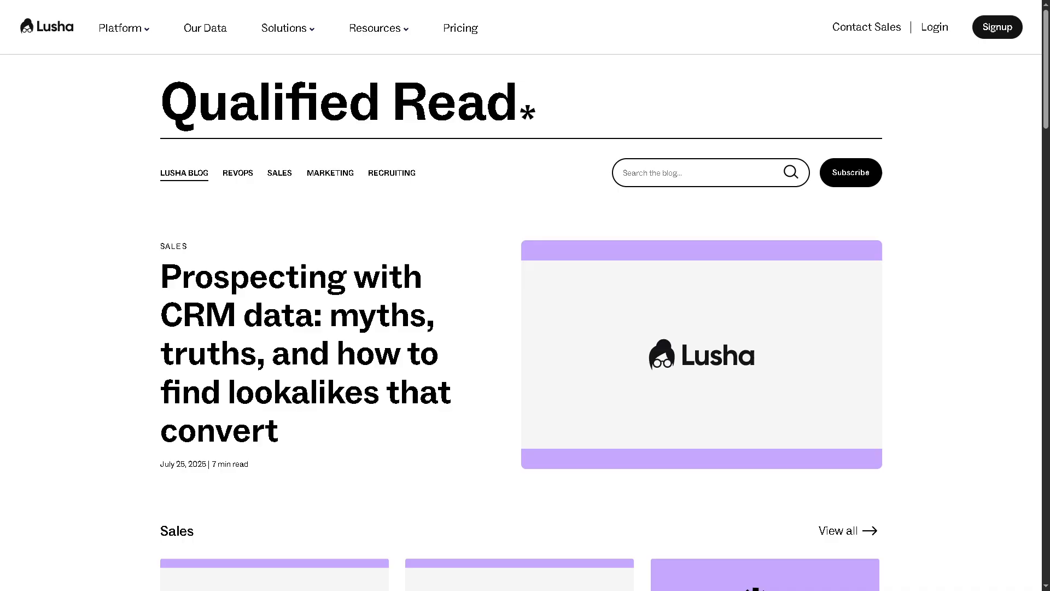
mouse_move(298, 50)
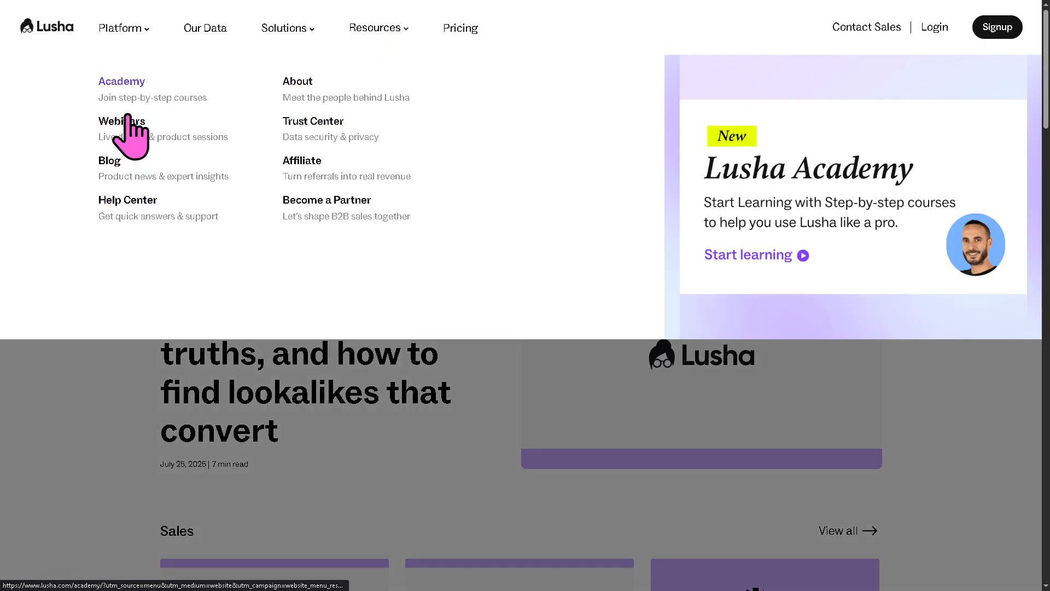
left_click(122, 120)
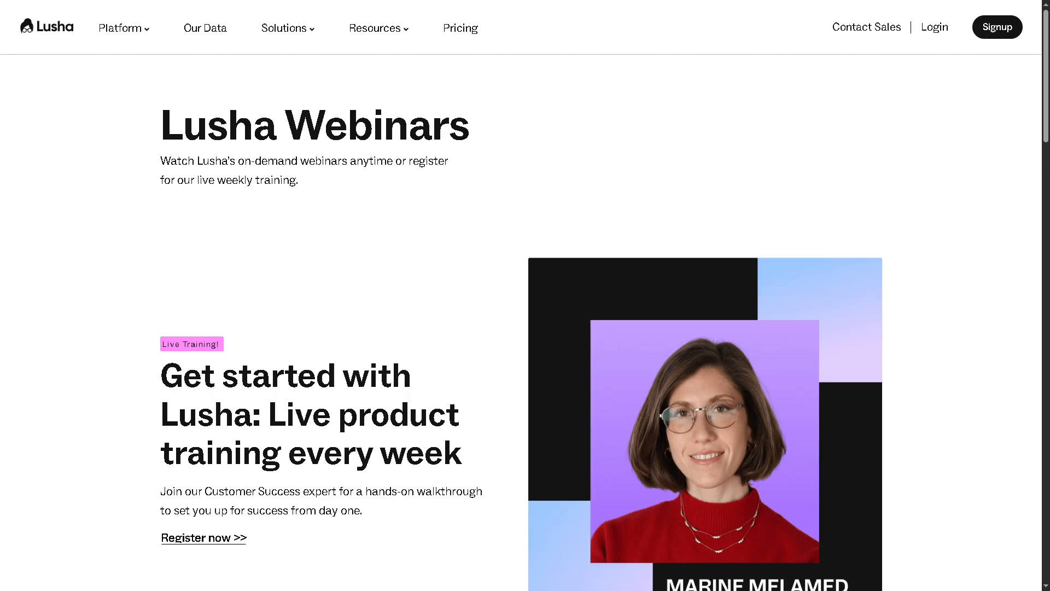
Open the Become Our Partner page from the Resources menu
left_click(376, 27)
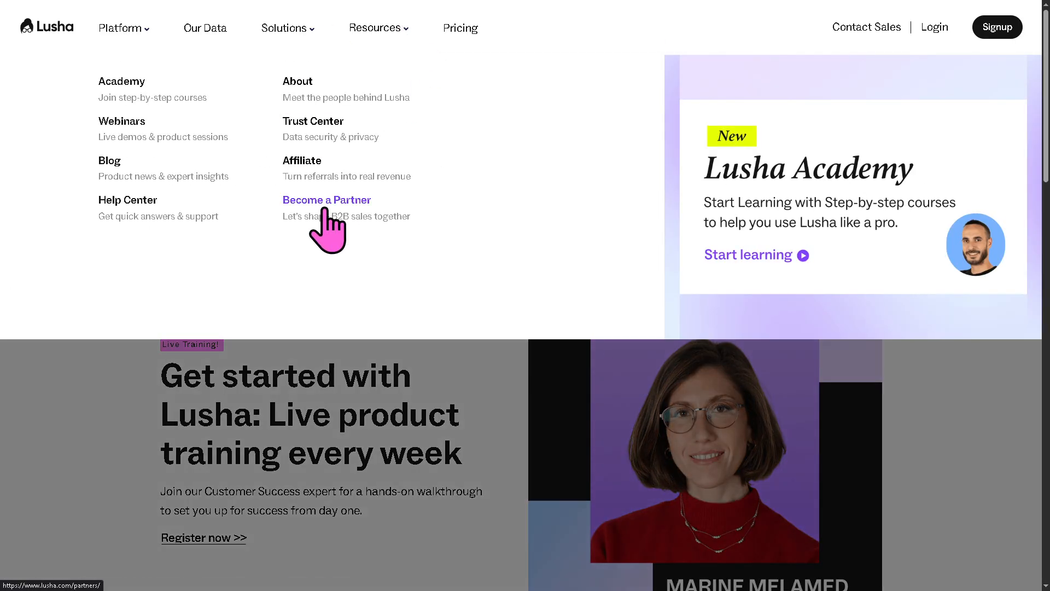
left_click(327, 200)
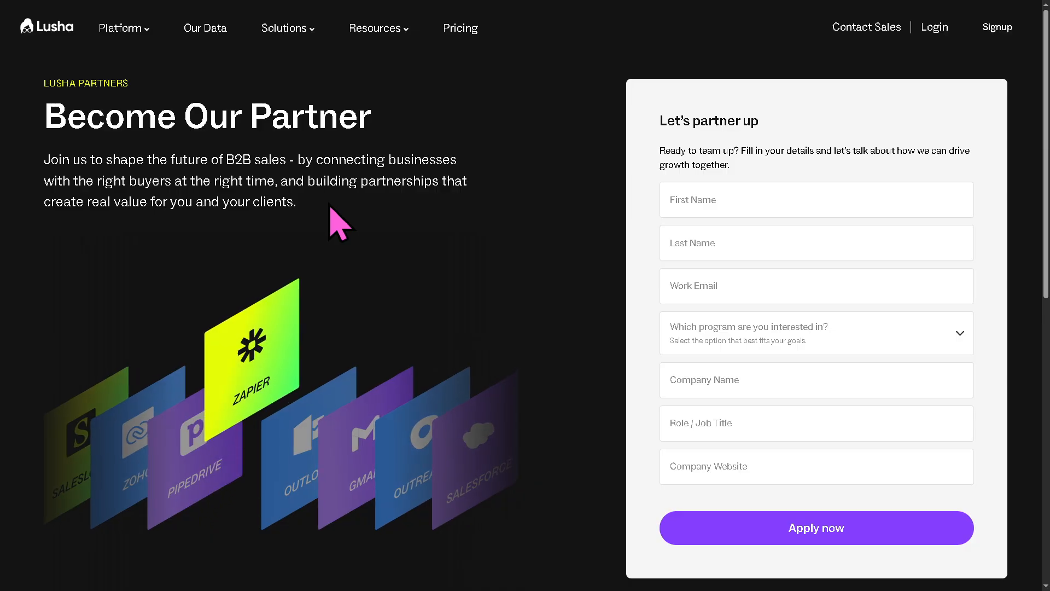
mouse_move(444, 223)
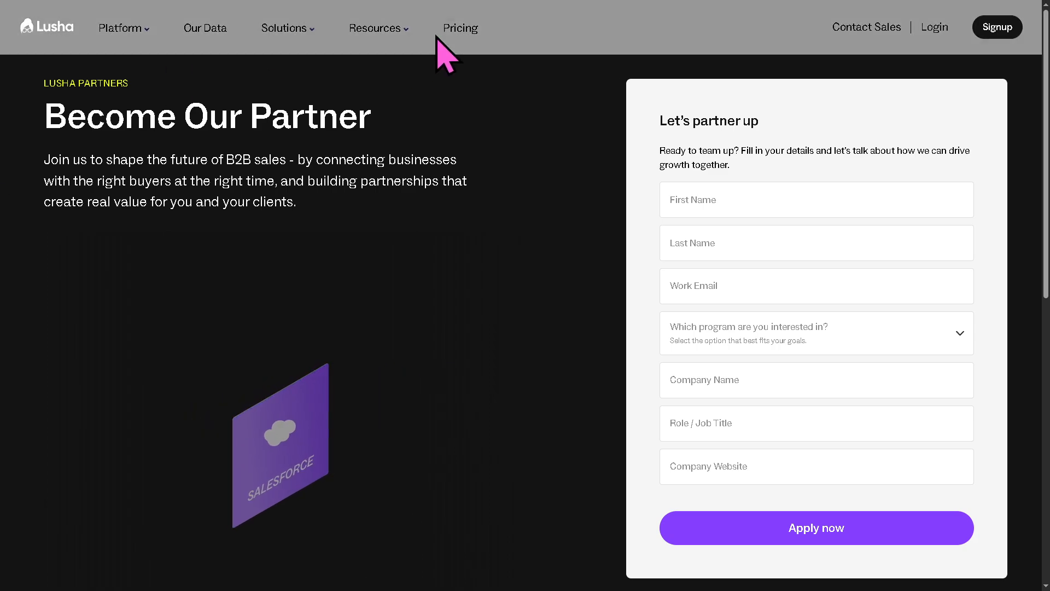
View the Free, Pro, Premium and Scale pricing plans, then open Lusha's Capterra reviews
left_click(460, 27)
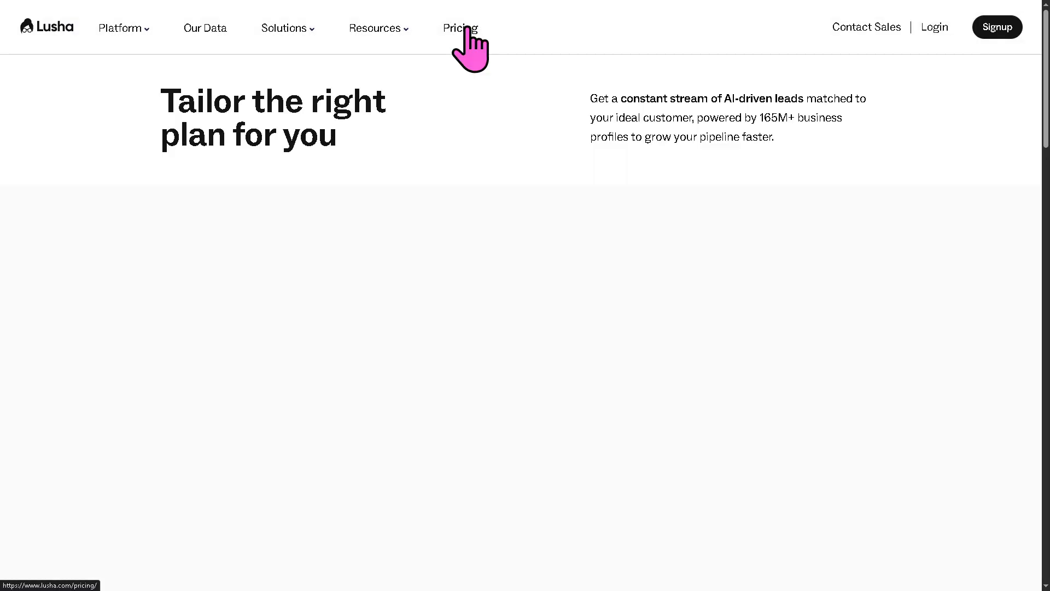
left_click(460, 27)
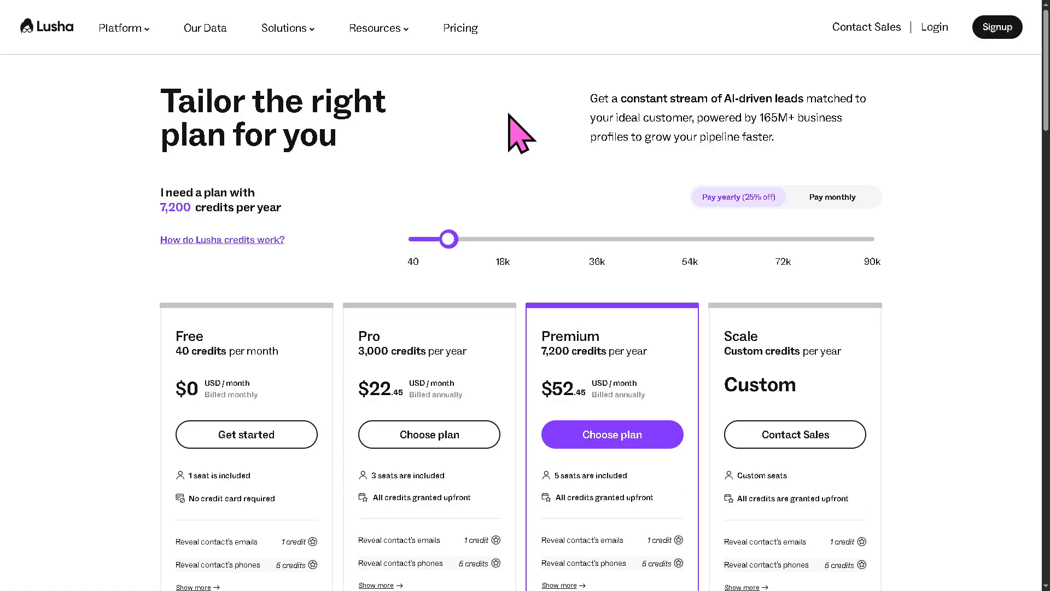
mouse_move(275, 365)
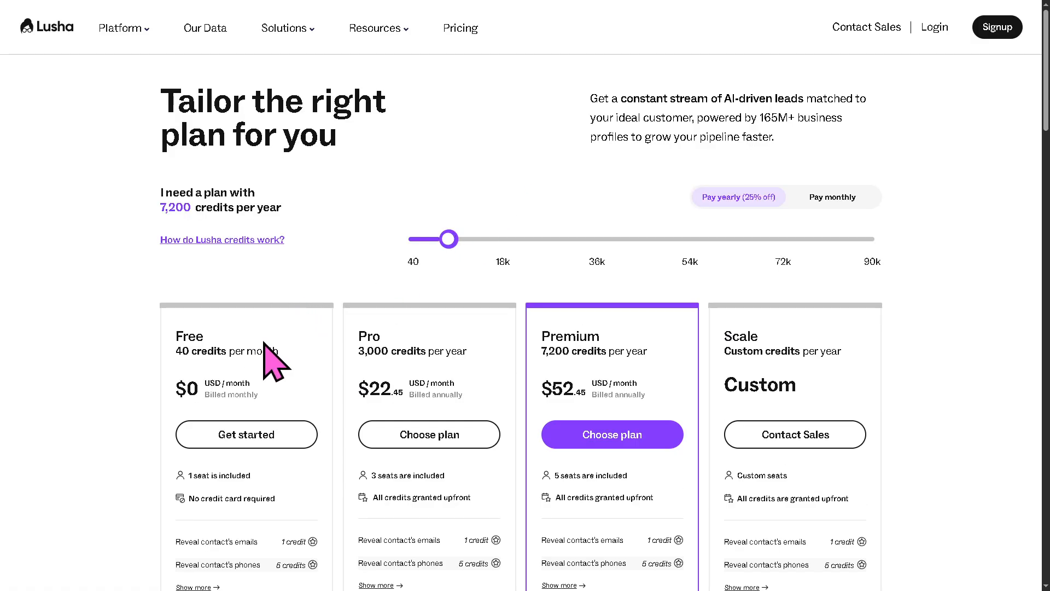
scroll("down", 3)
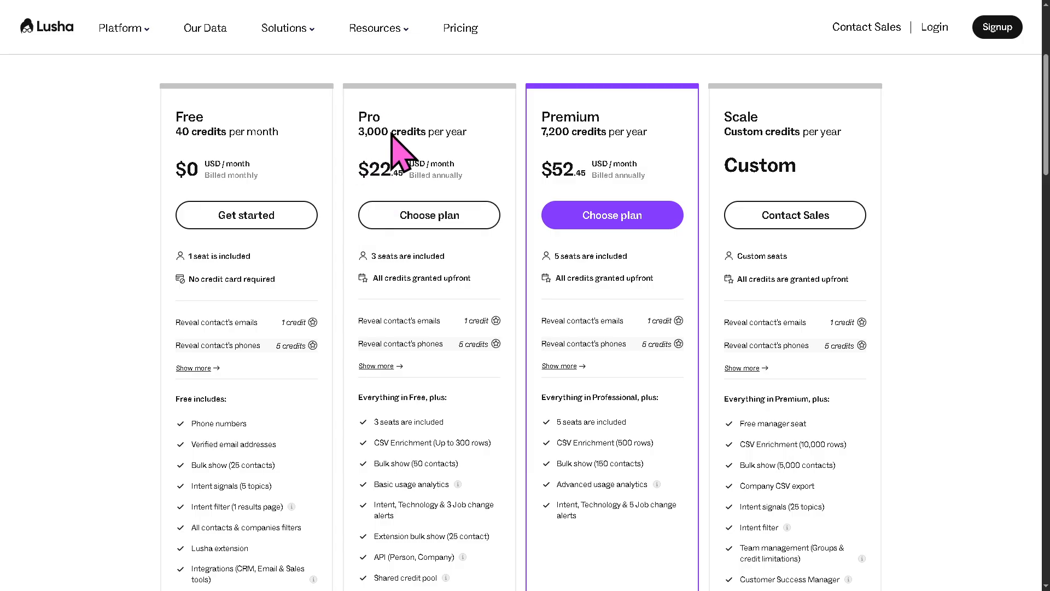
mouse_move(516, 170)
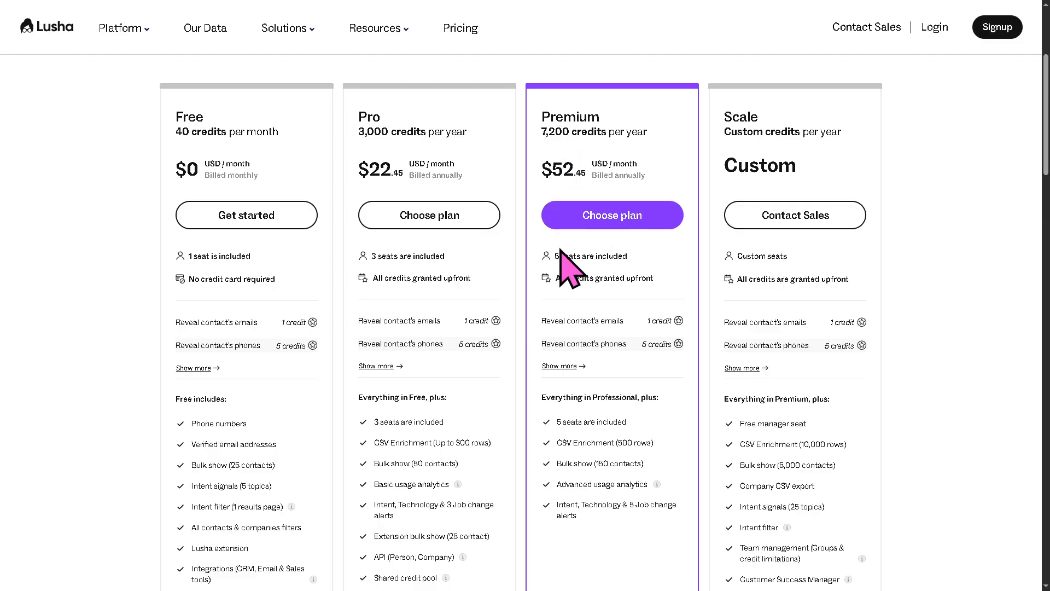
double_click(577, 256)
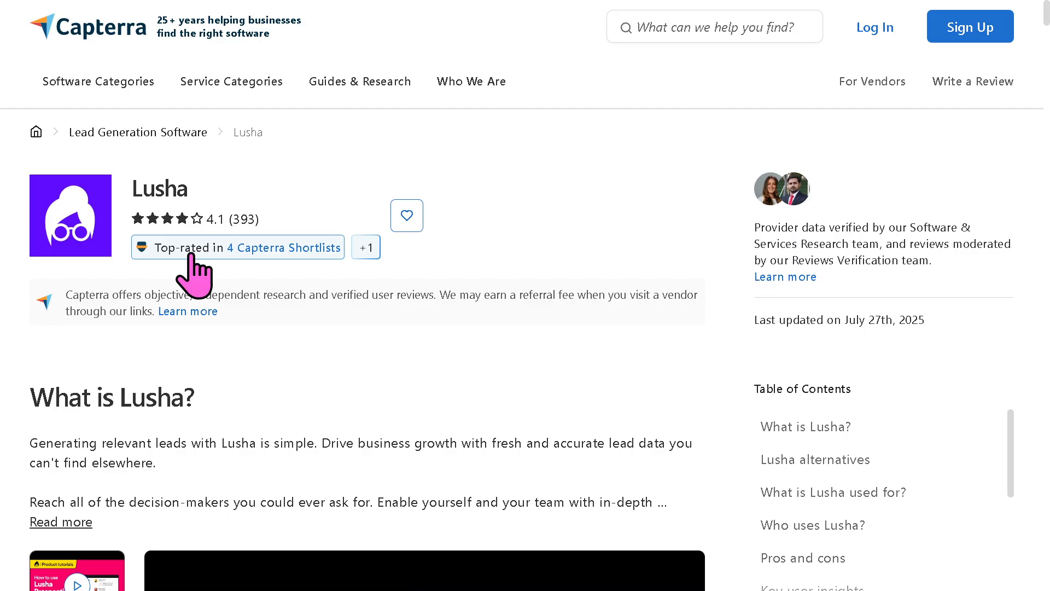
mouse_move(521, 345)
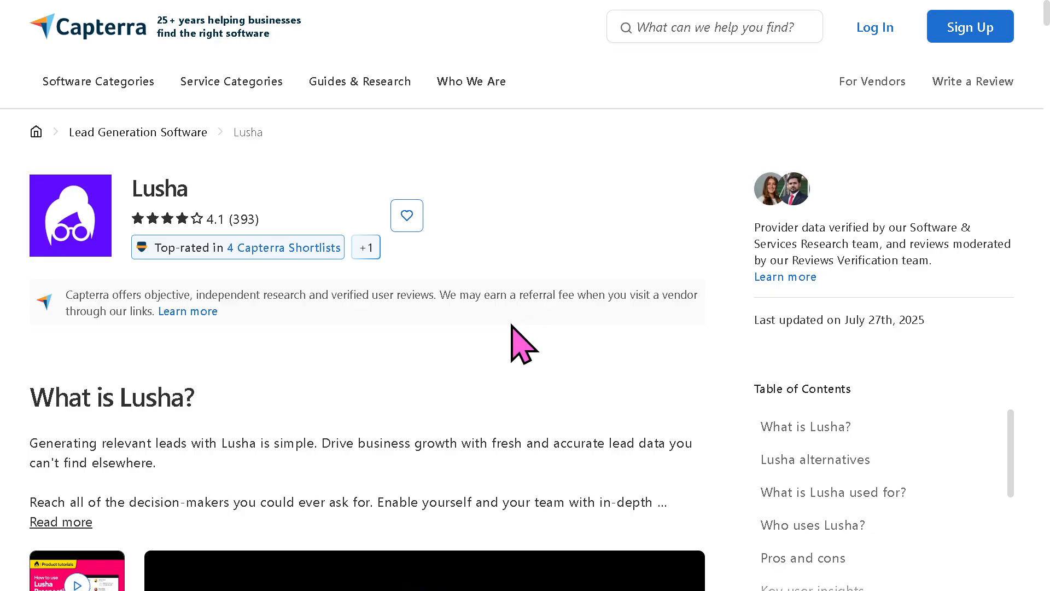
Scroll Lusha's Capterra profile past the tutorial video to the Pipedrive comparison
scroll("down", 3)
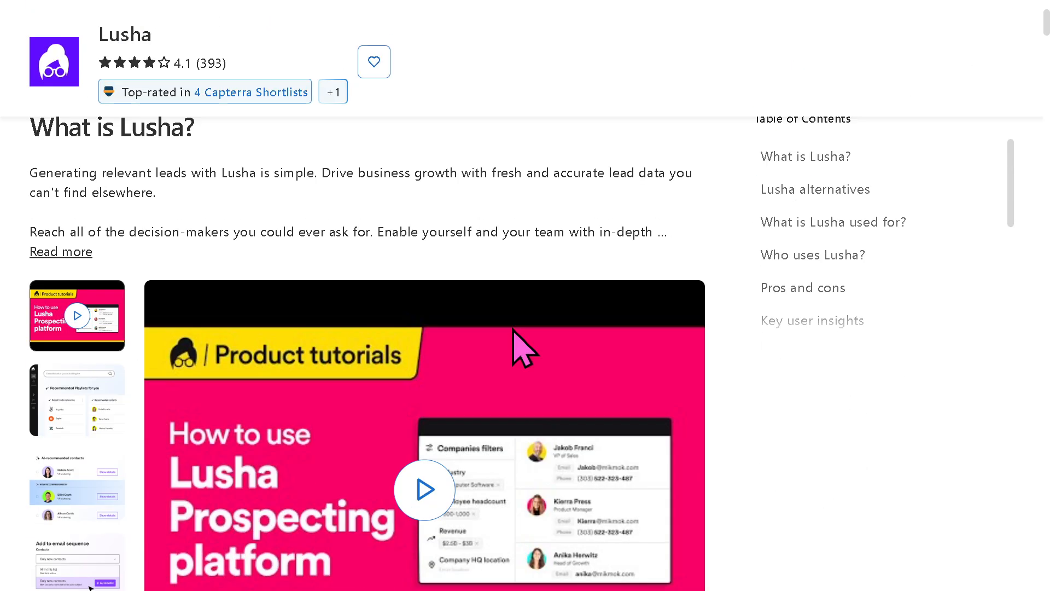
mouse_move(516, 352)
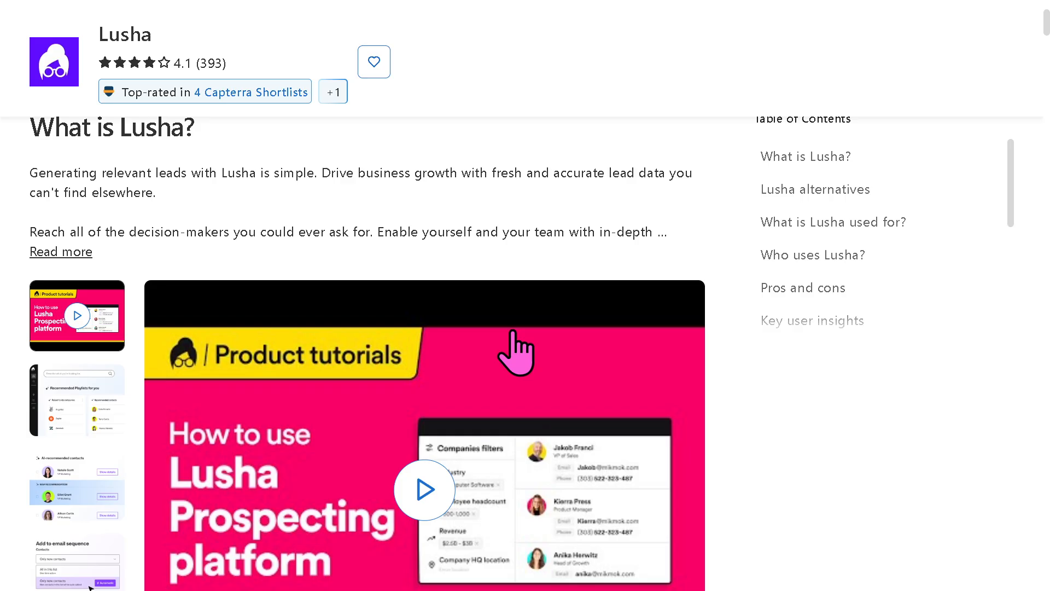
scroll("down", 3)
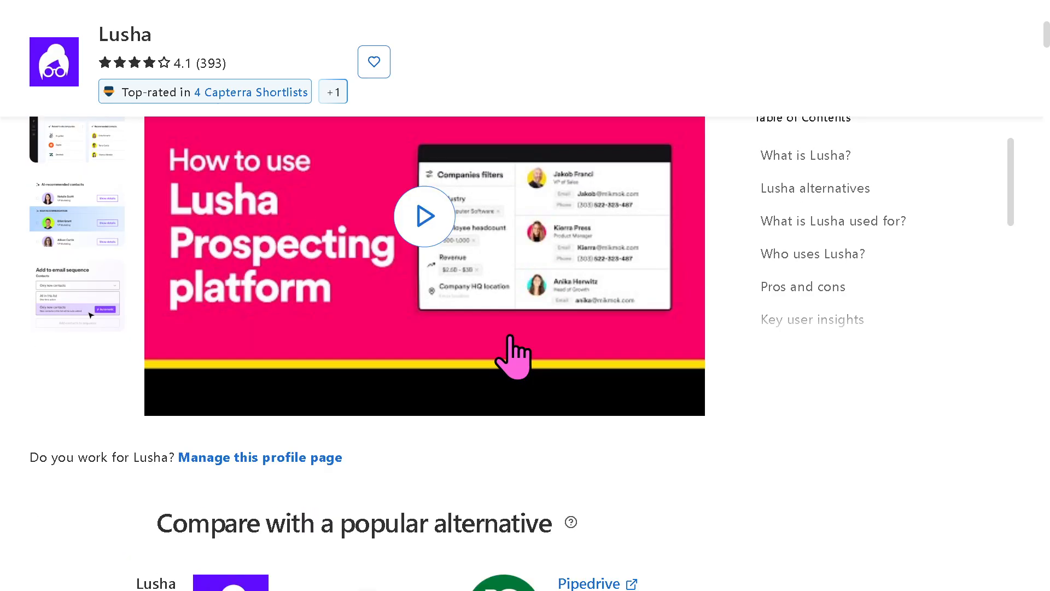
scroll("down", 3)
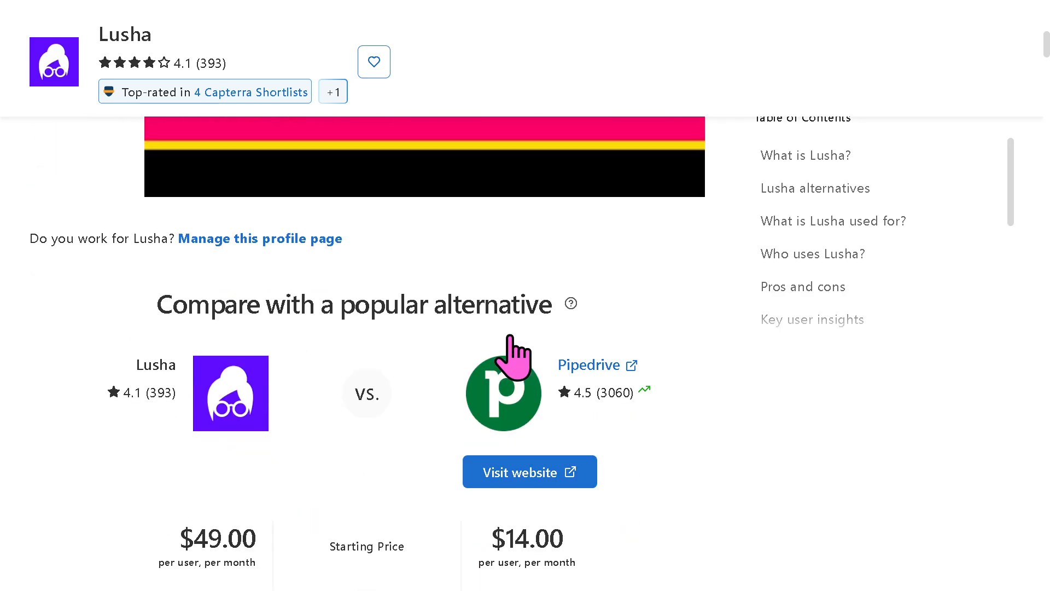
scroll("down", 3)
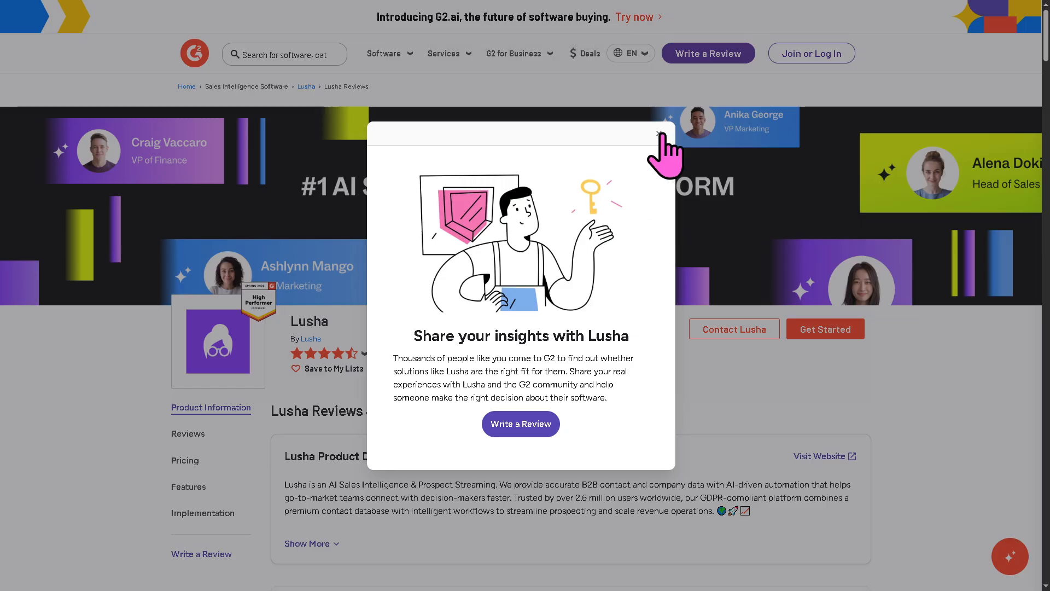
Close the review popup and scroll to Lusha's 1,518 G2 reviews rated 4.3
left_click(660, 133)
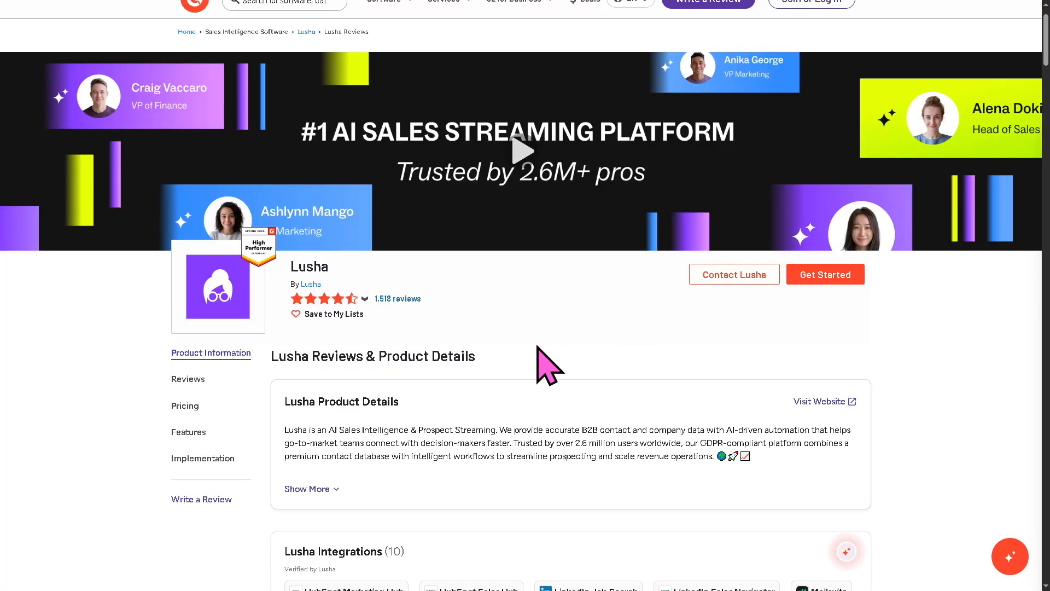
scroll("down", 3)
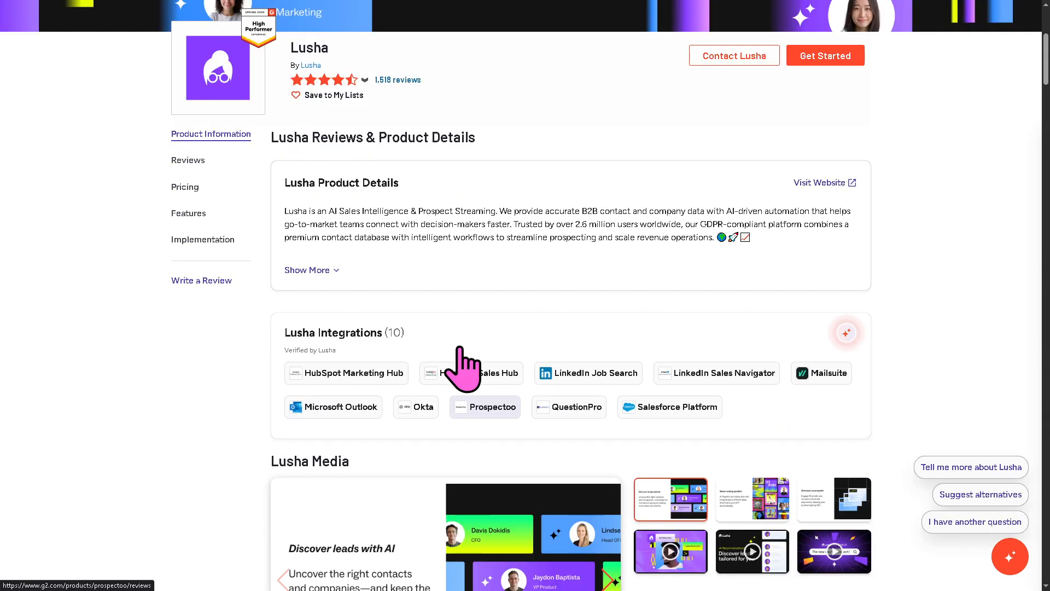
scroll("down", 3)
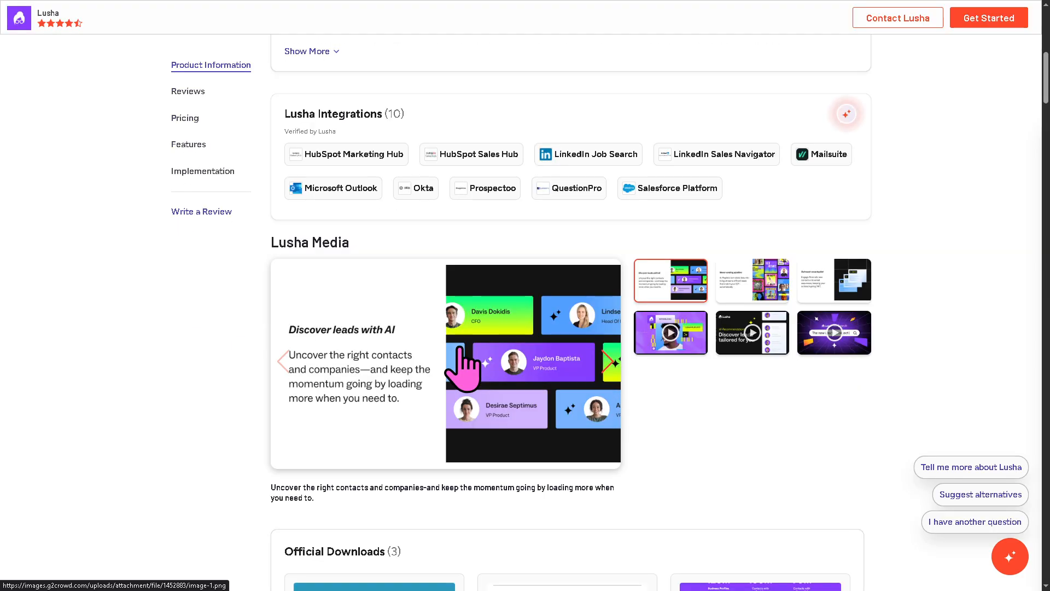
scroll("down", 3)
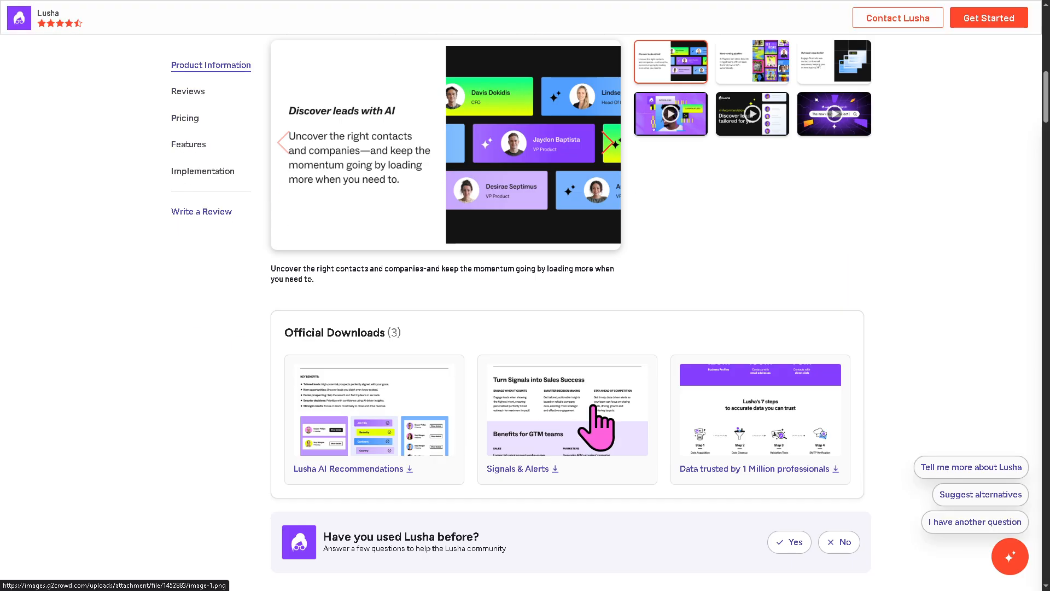
scroll("down", 3)
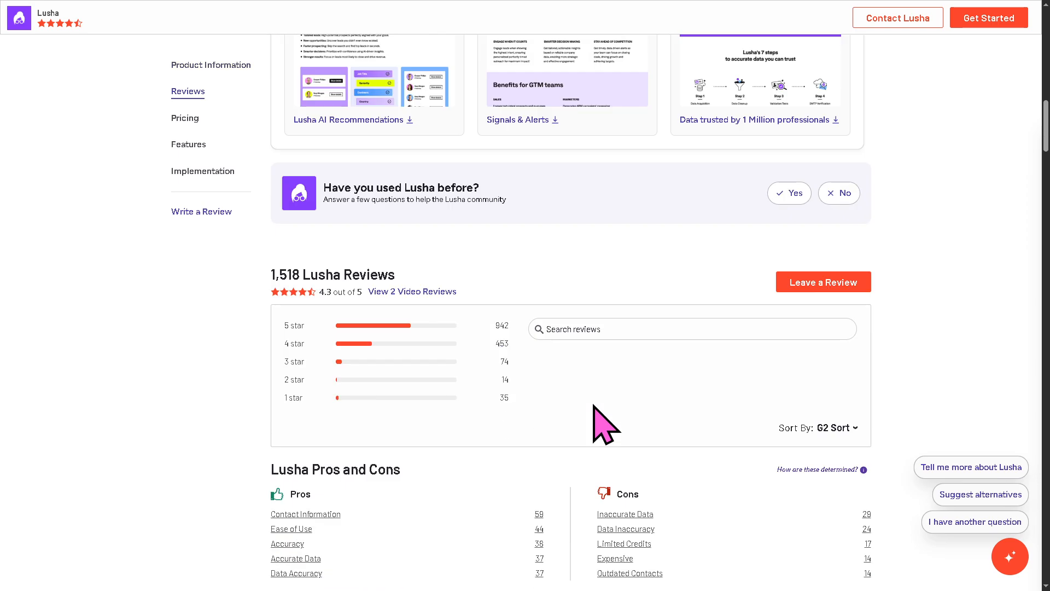
scroll("up", 3)
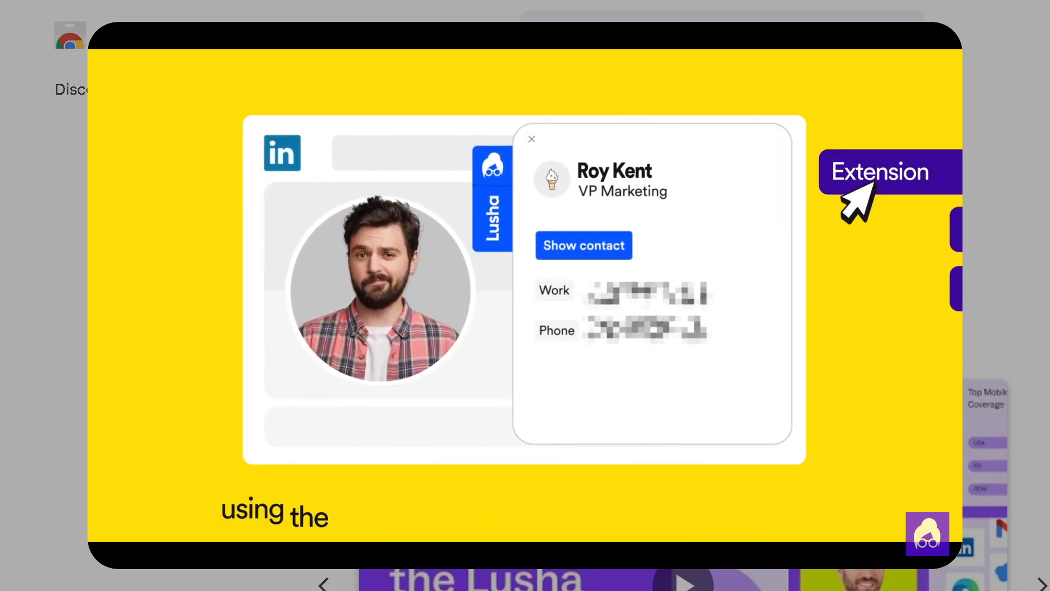
mouse_move(766, 262)
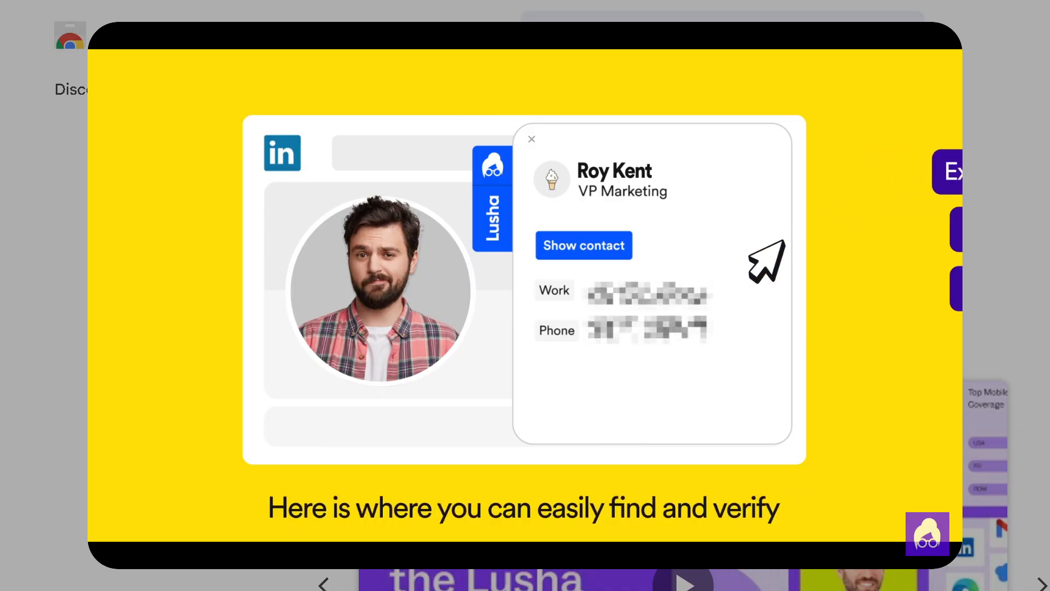
Play the Lusha extension promo video in the media carousel and let it run
left_click(583, 245)
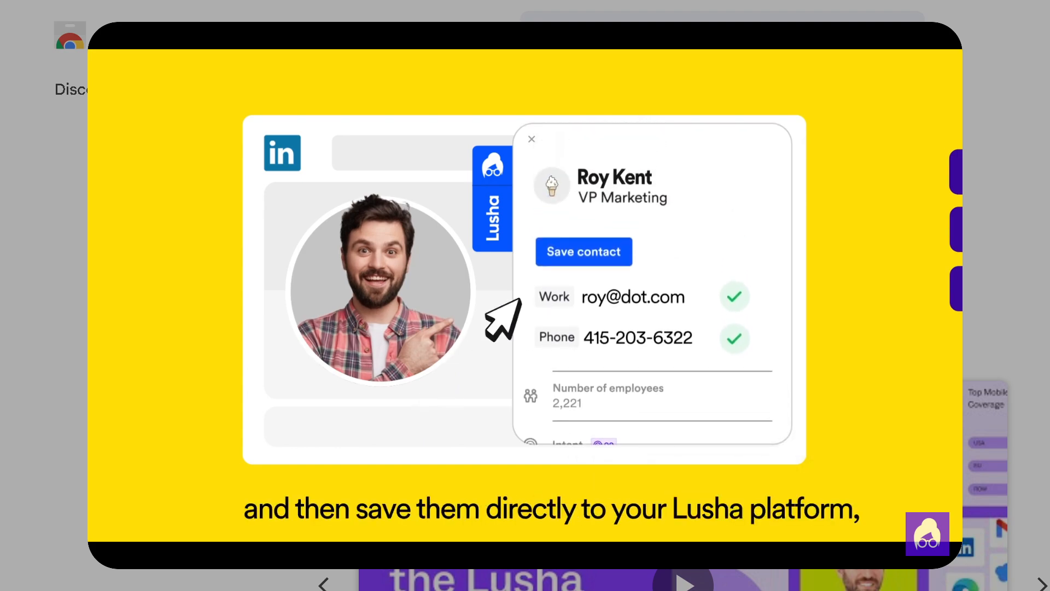
left_click(583, 251)
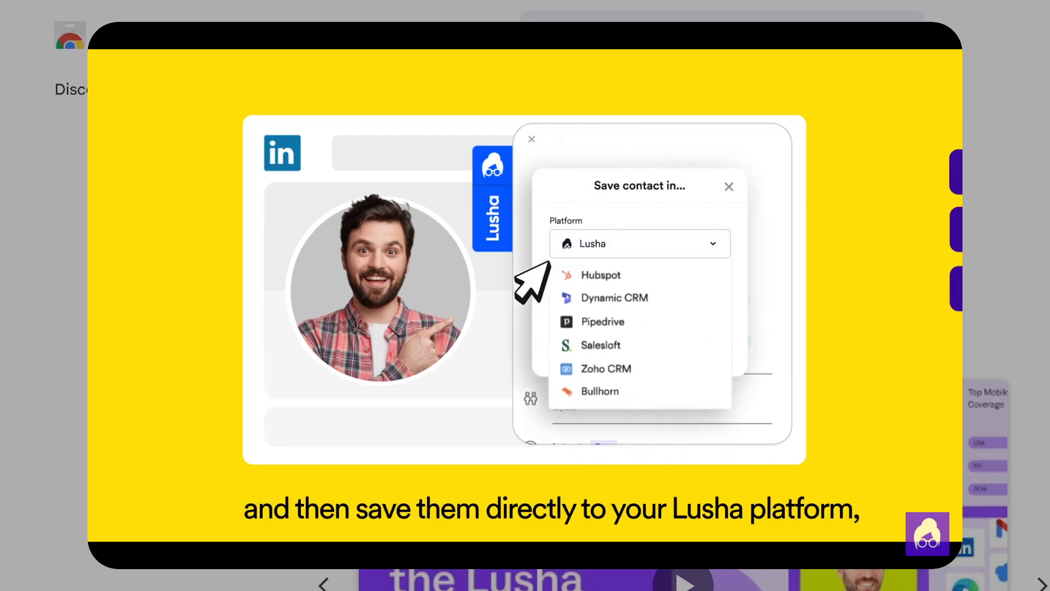